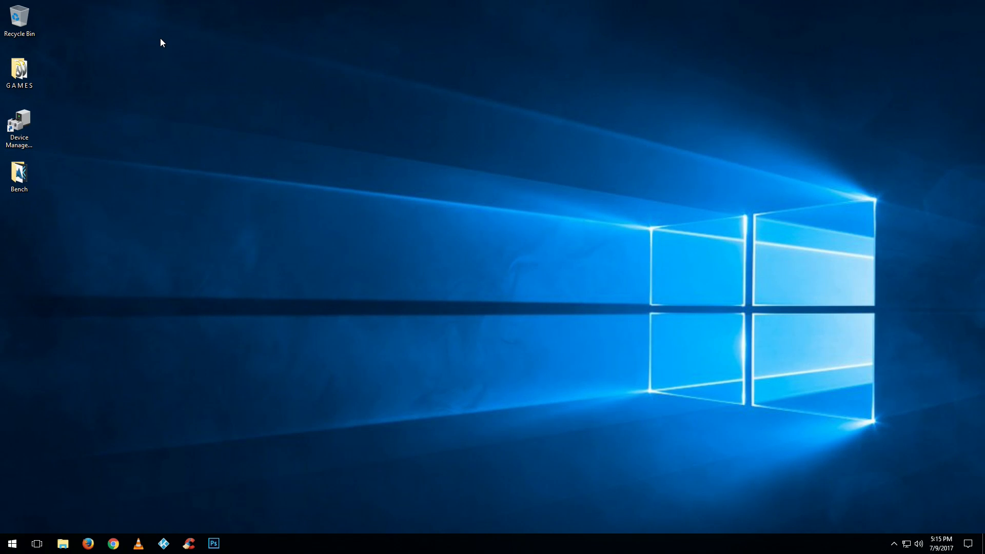
mouse_move(136, 245)
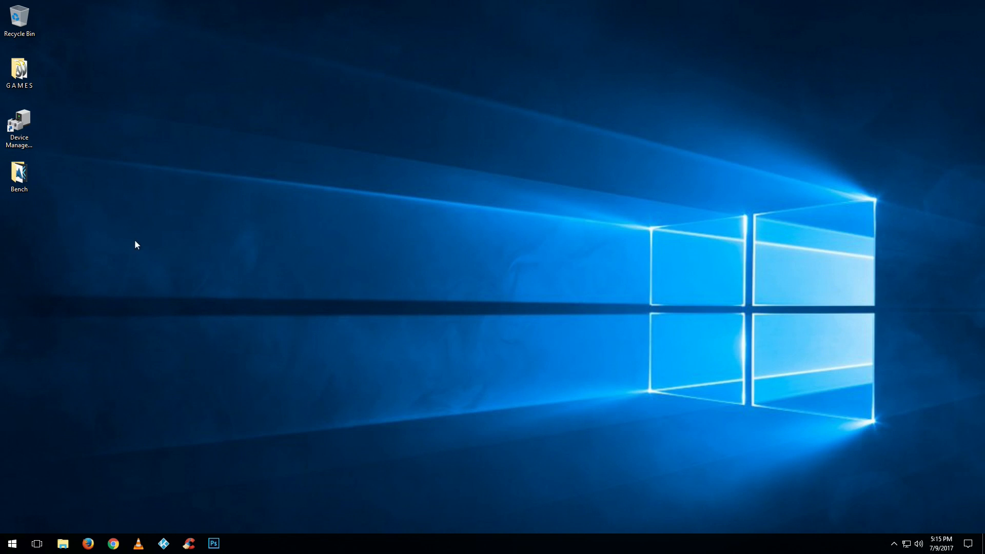
mouse_move(220, 296)
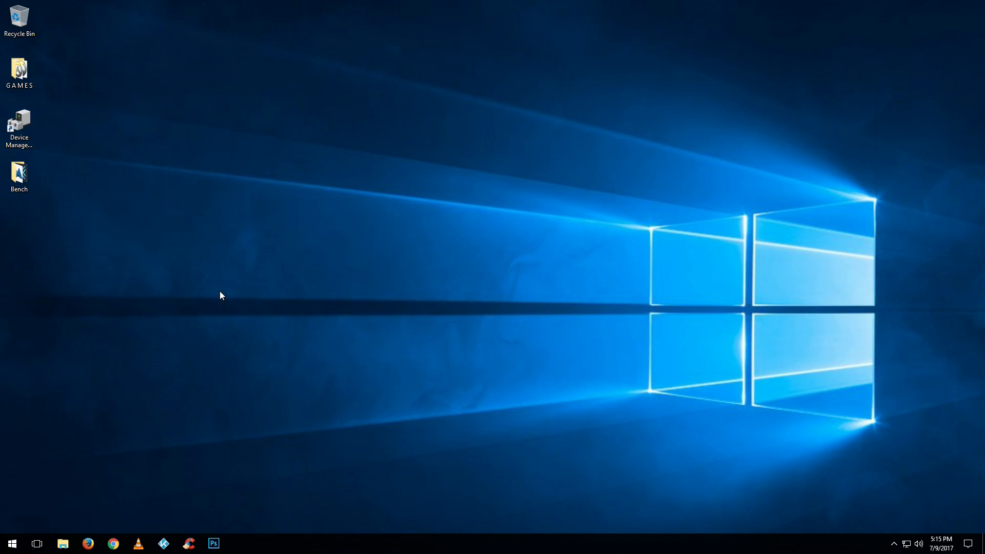
mouse_move(287, 360)
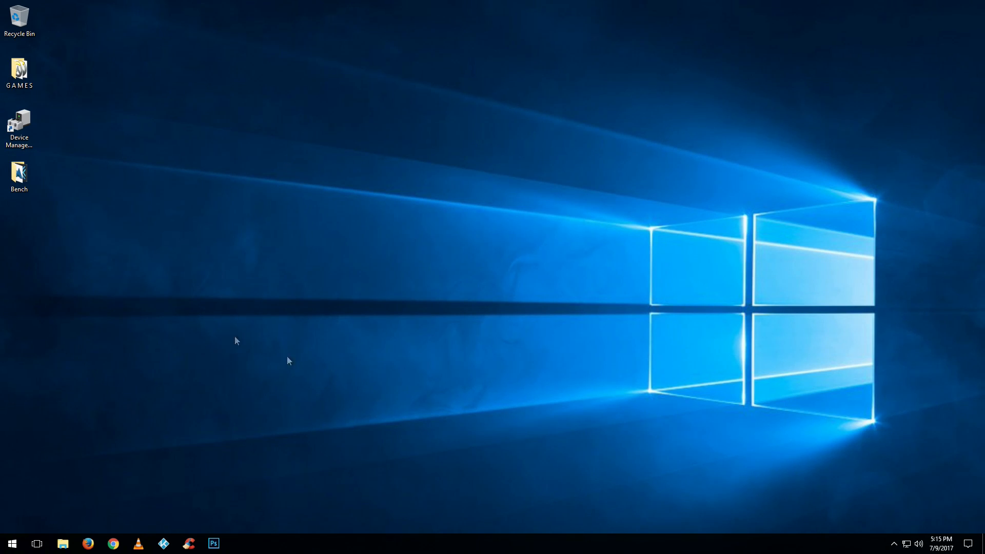
mouse_move(100, 539)
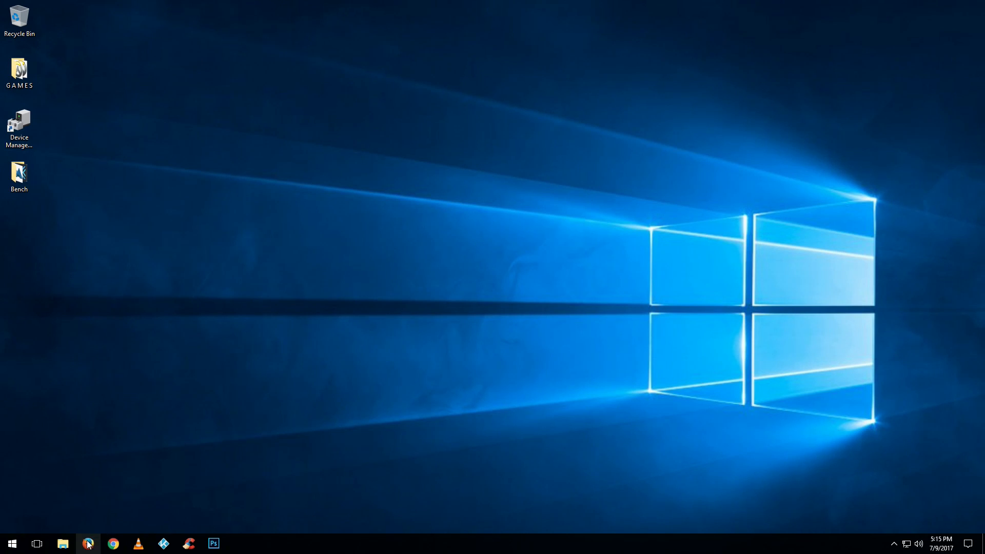
- Launch Firefox, search 'asroc' and reach the ASRock Support page
click(88, 544)
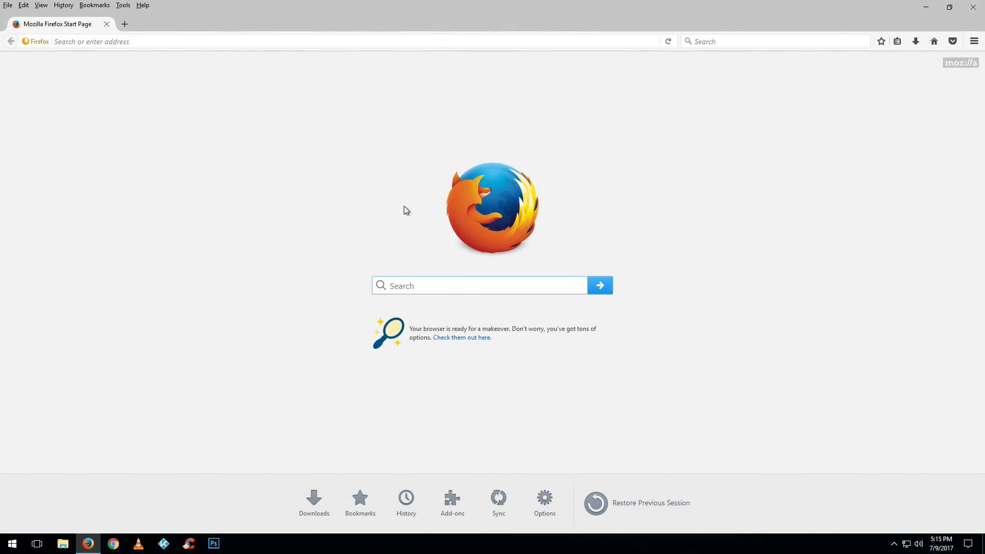
text(asrock)
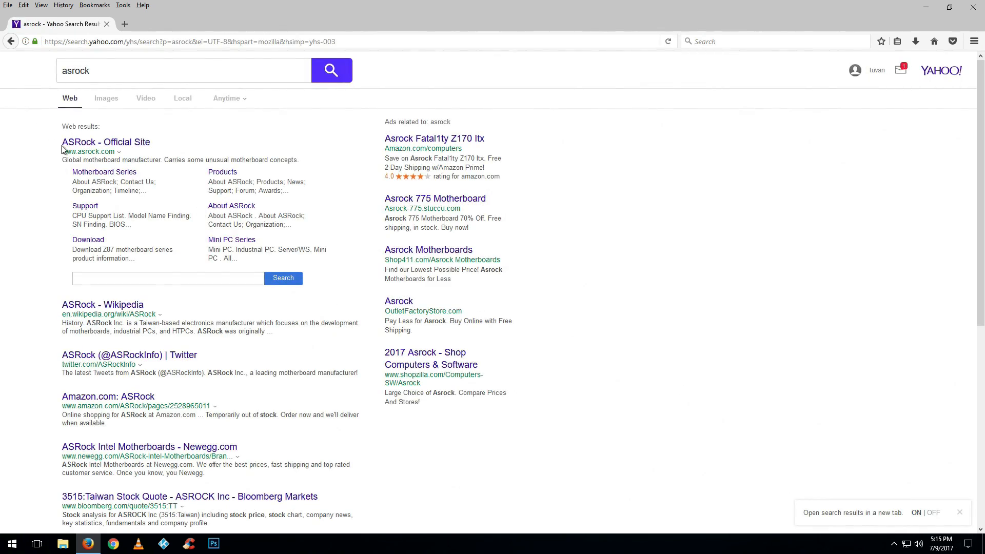
click(106, 142)
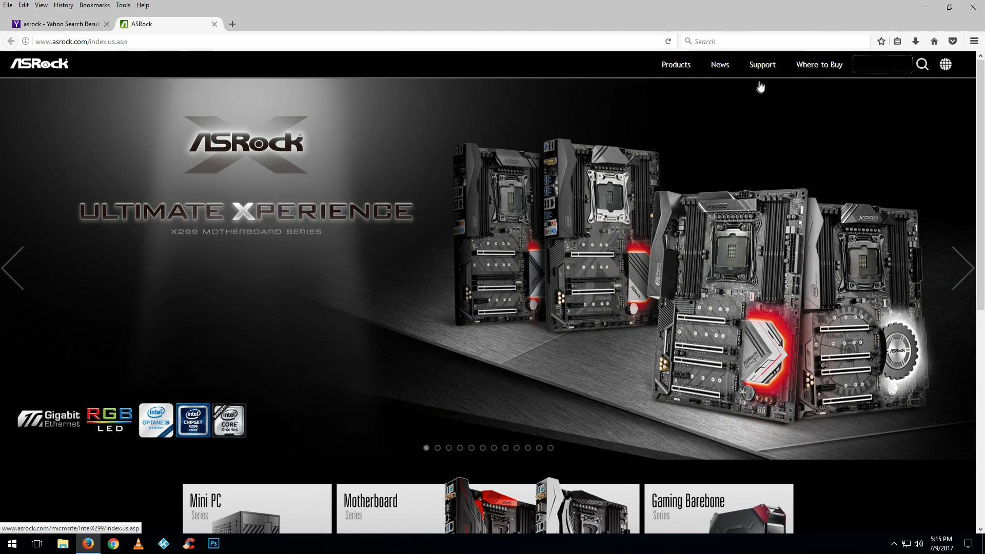
click(761, 63)
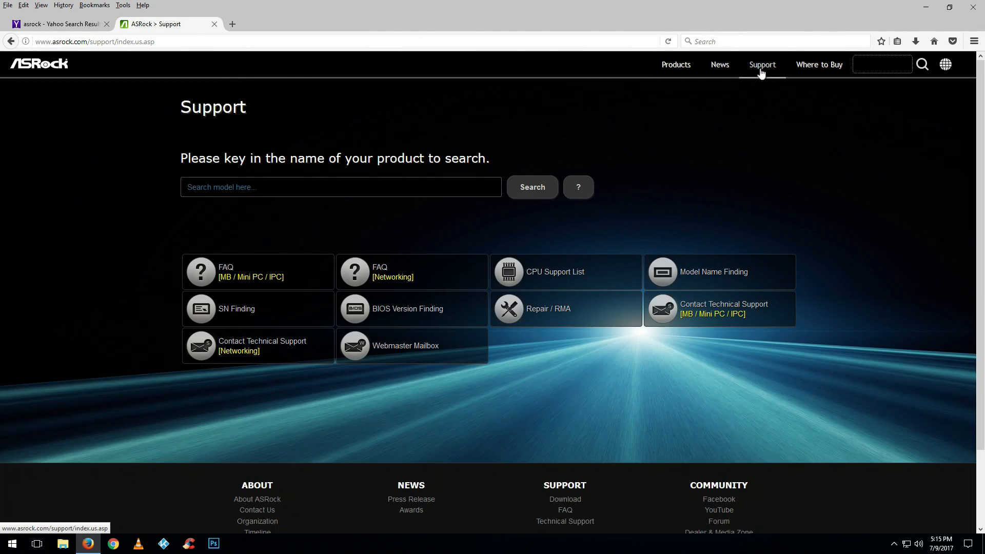
- Search the support site for the 'ab350m pro4' model
click(340, 187)
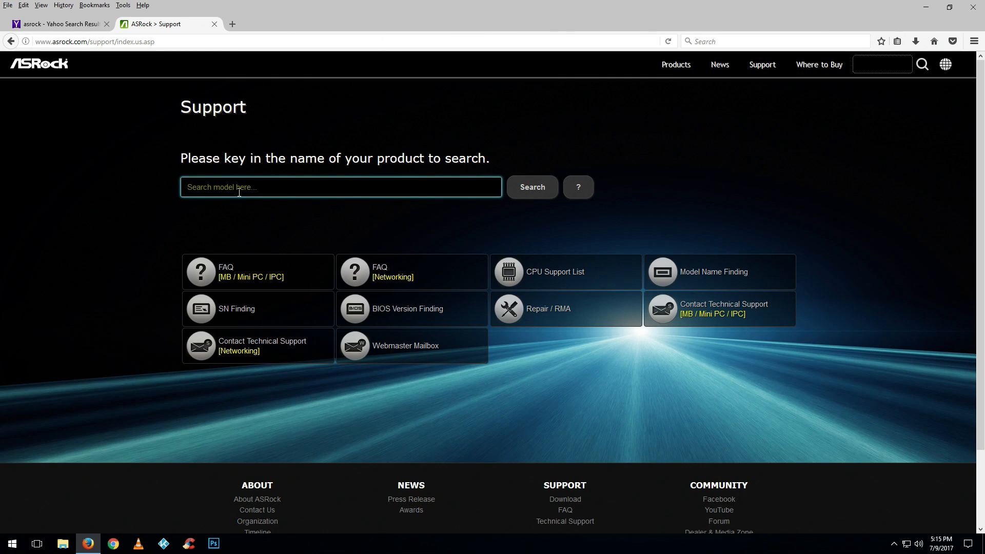
text(ab350m pro4)
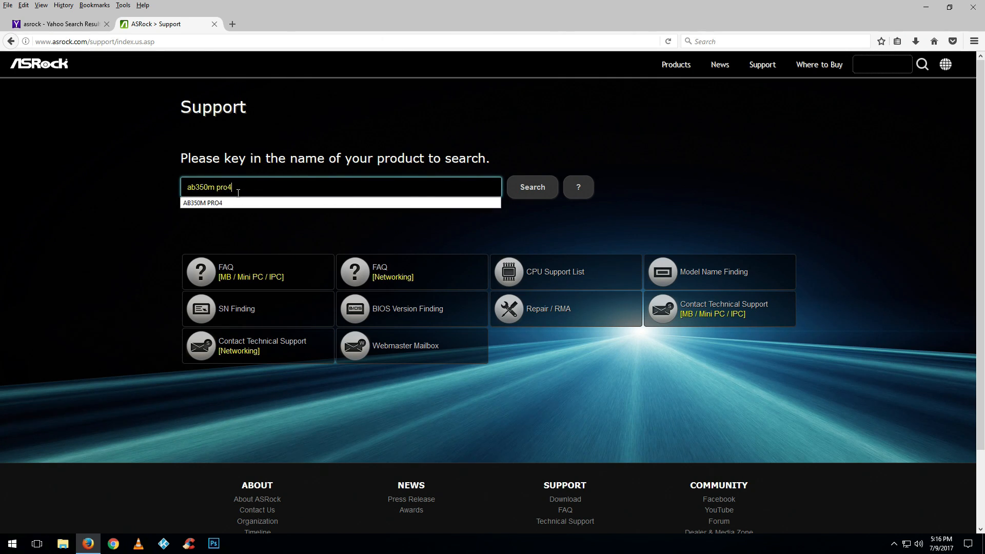
click(531, 187)
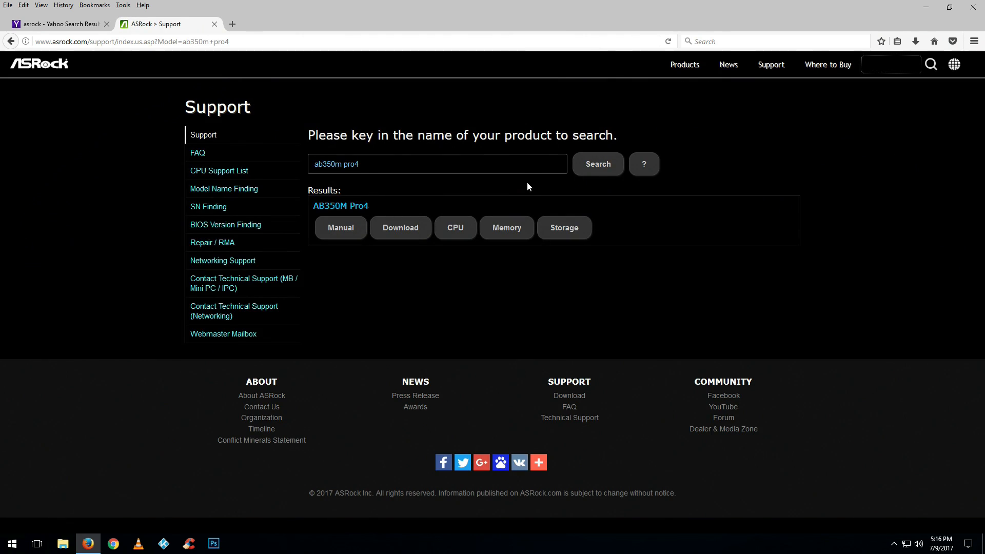
- Reach the AB350M Pro4 BIOS list and start downloading version 2.50 (Asia/US)
click(399, 228)
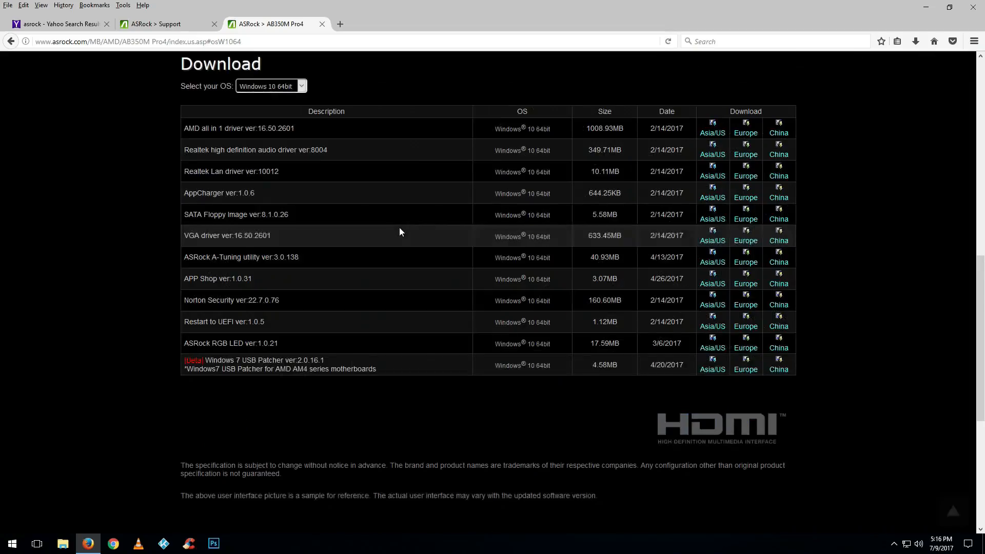
scroll(down, 3)
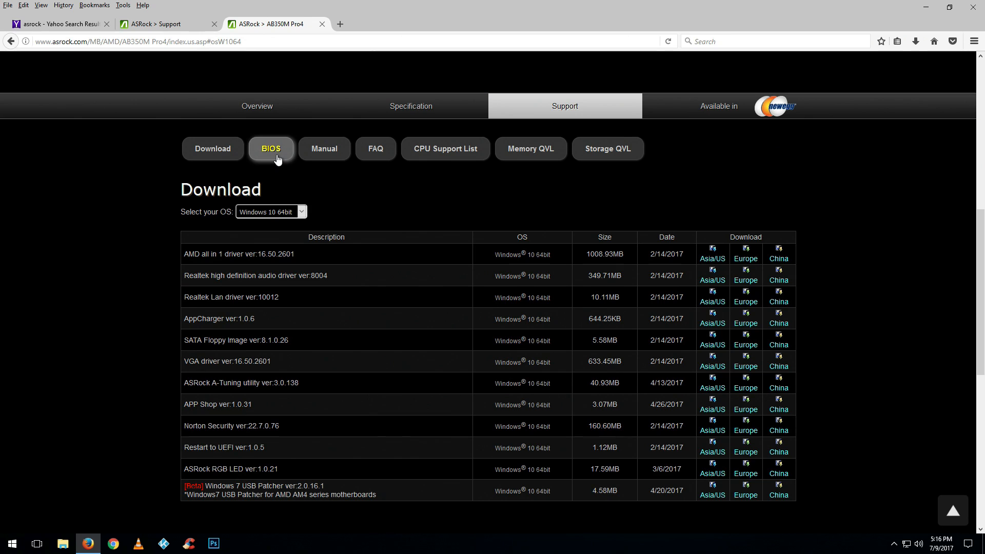
click(271, 149)
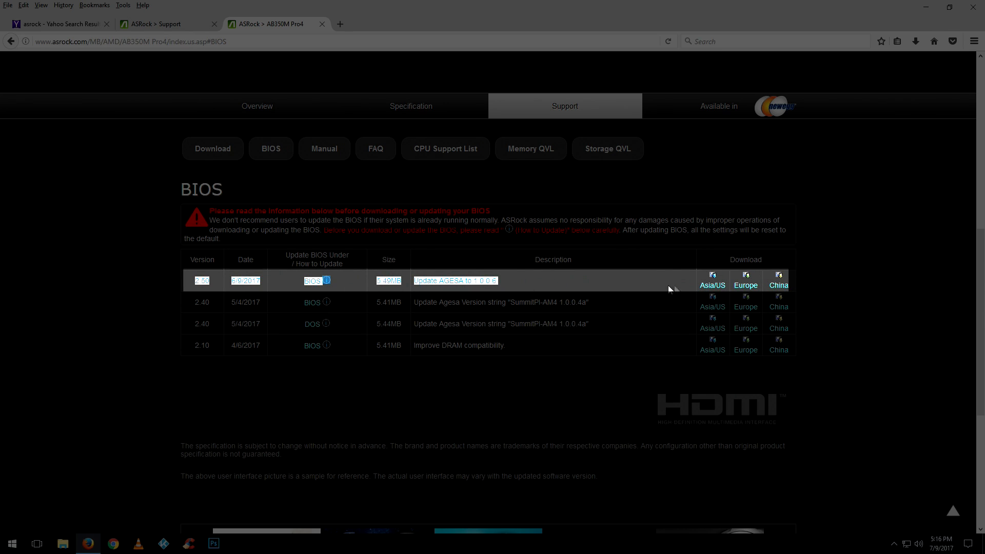
click(712, 284)
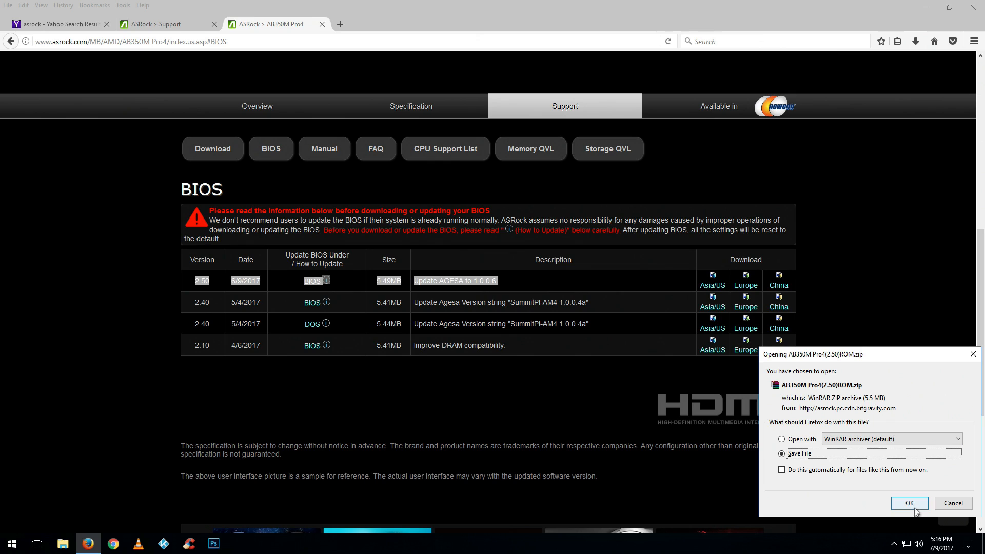
- Save the 2.50 BIOS zip and show it in its download folder
click(908, 503)
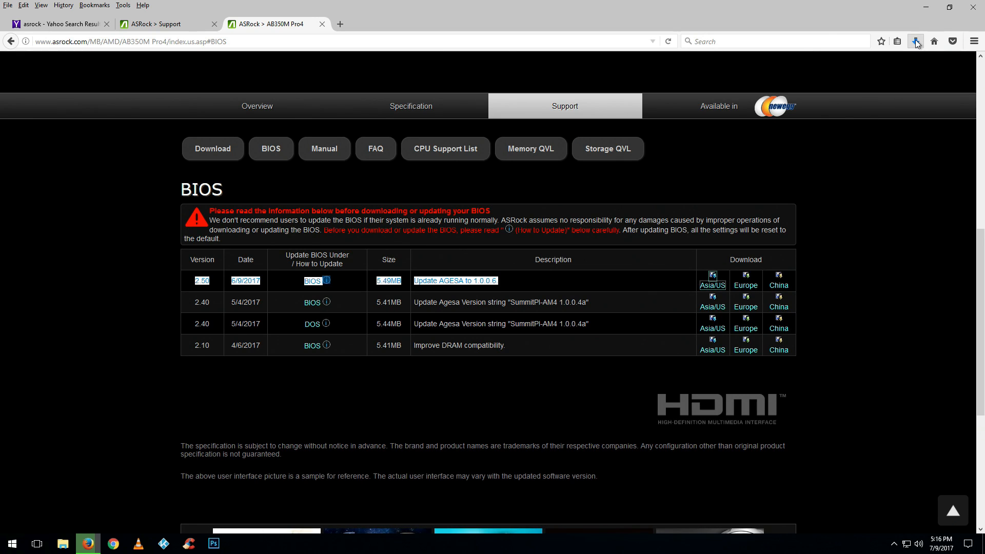
click(711, 280)
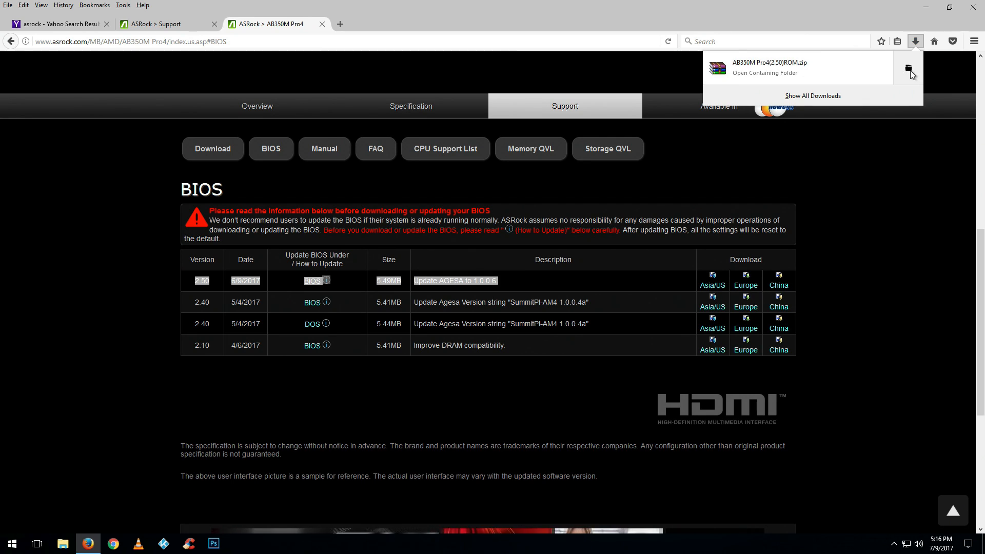
click(909, 67)
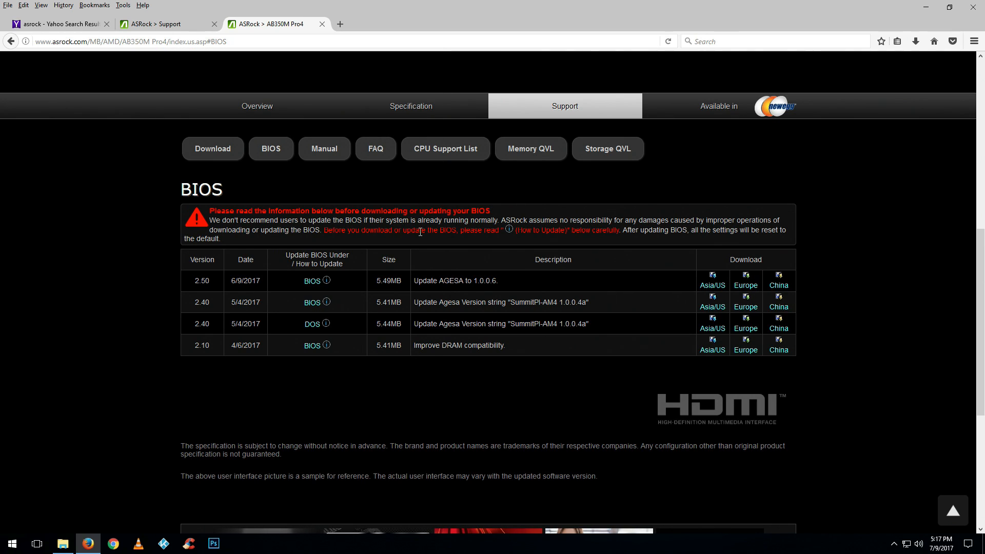
mouse_move(510, 233)
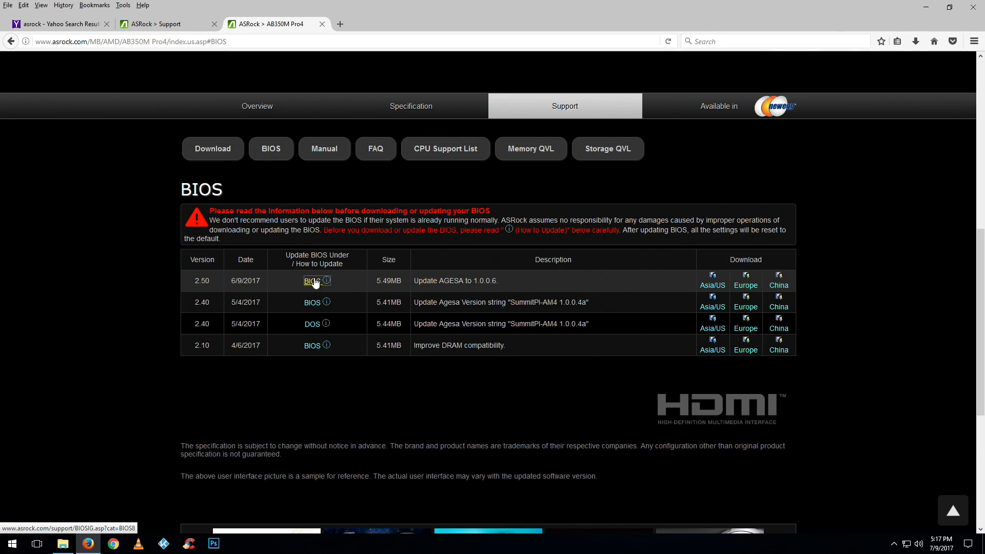
- View ASRock's BIOS upgrade instructions describing the Instant Flash method
click(312, 281)
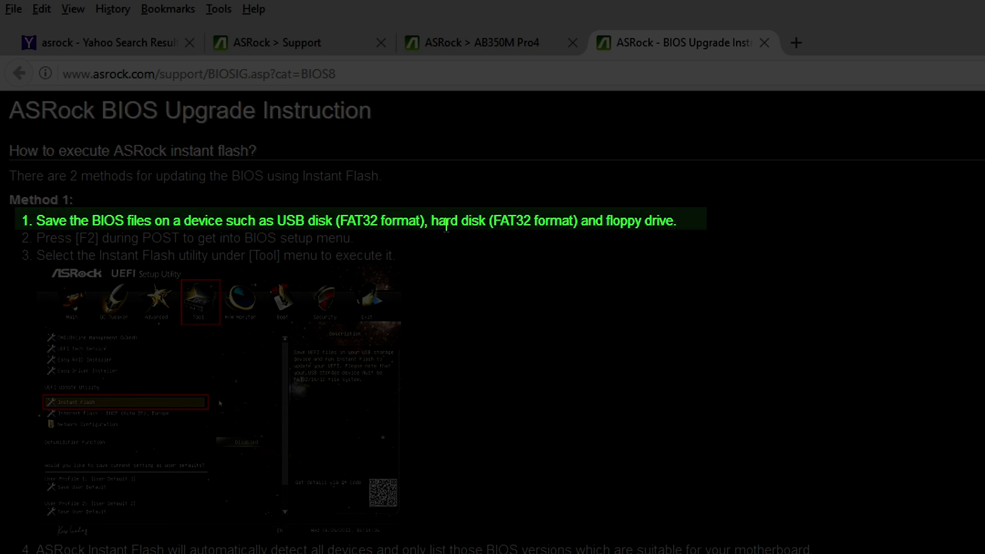
mouse_move(236, 245)
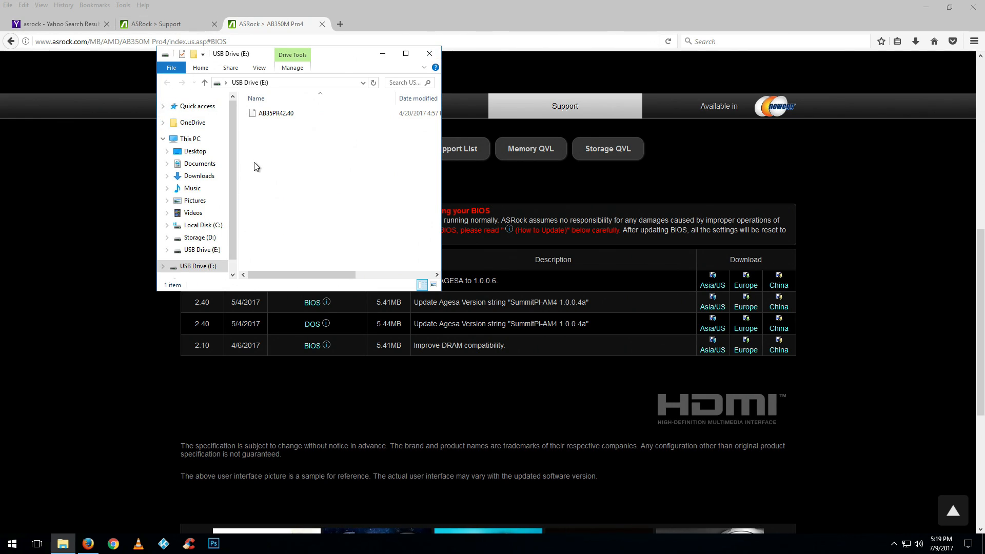
mouse_move(291, 242)
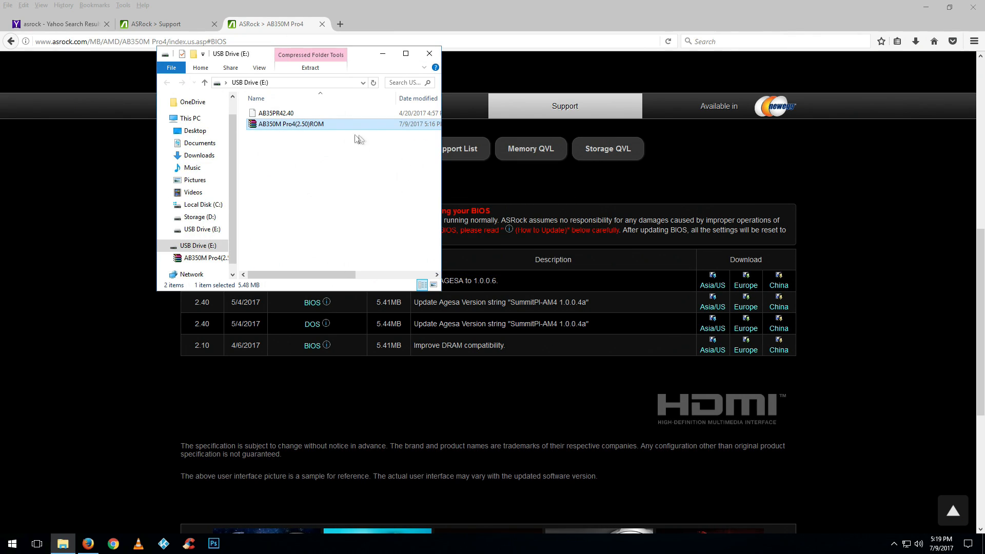
- Extract the 2.50 BIOS zip on USB Drive (E:), delete the zip, and bring up the power options to restart
right_click(289, 124)
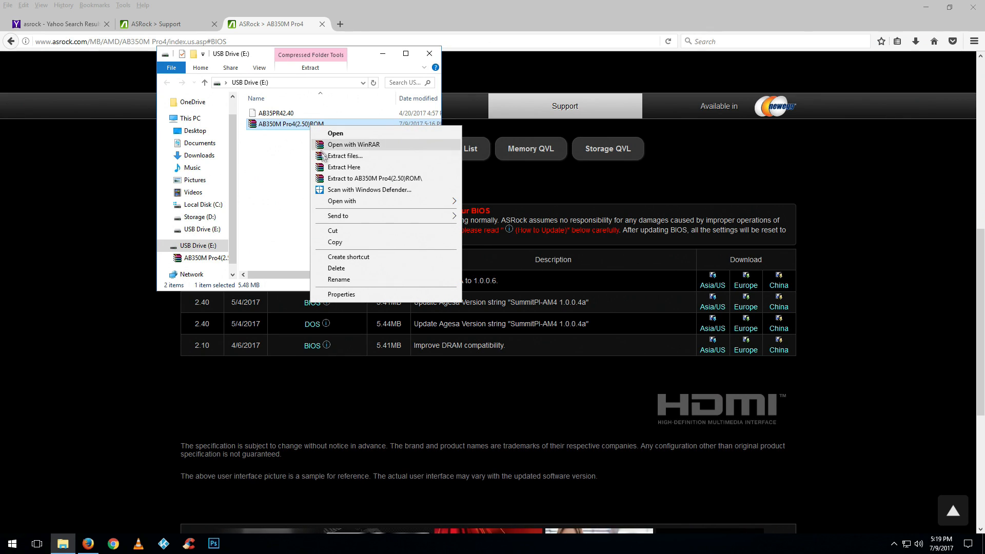
click(344, 167)
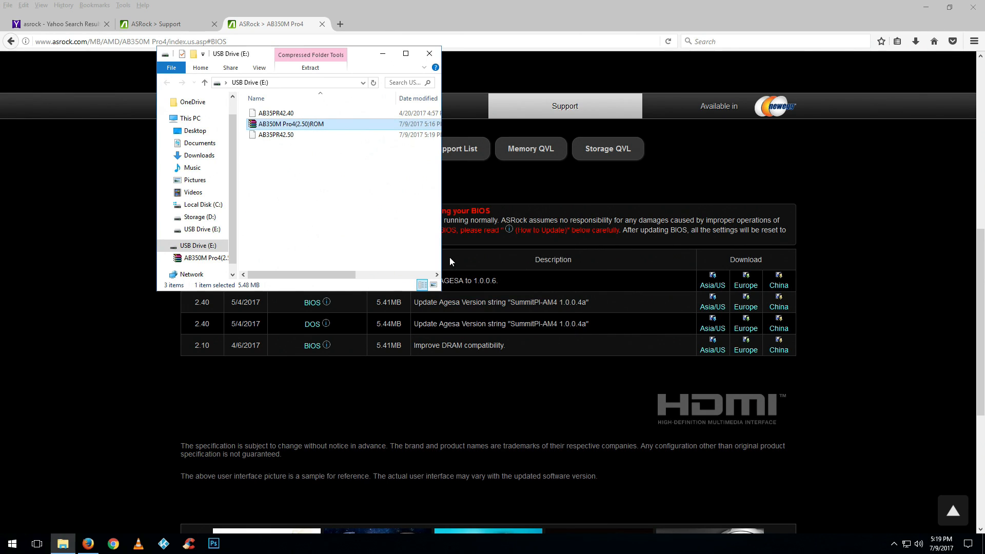
right_click(290, 124)
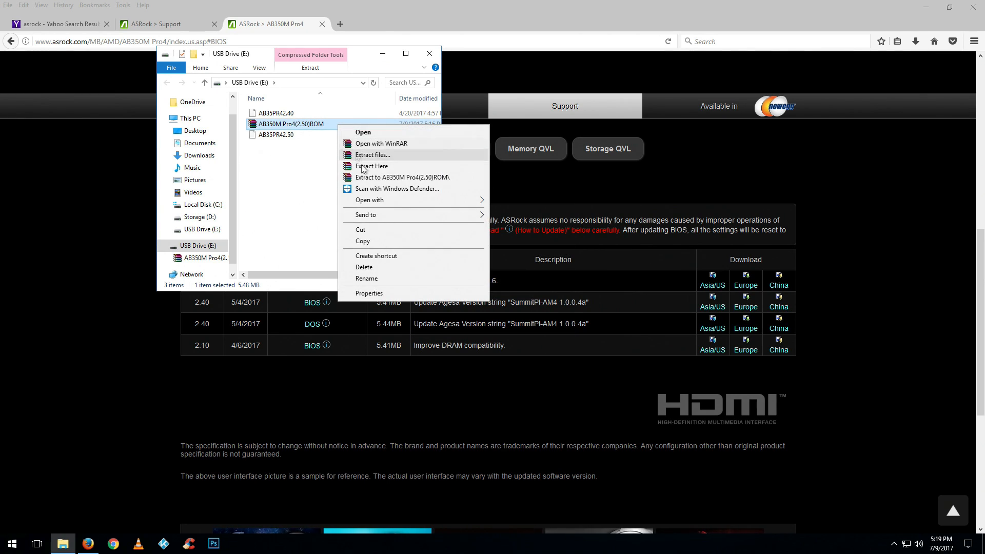
click(363, 267)
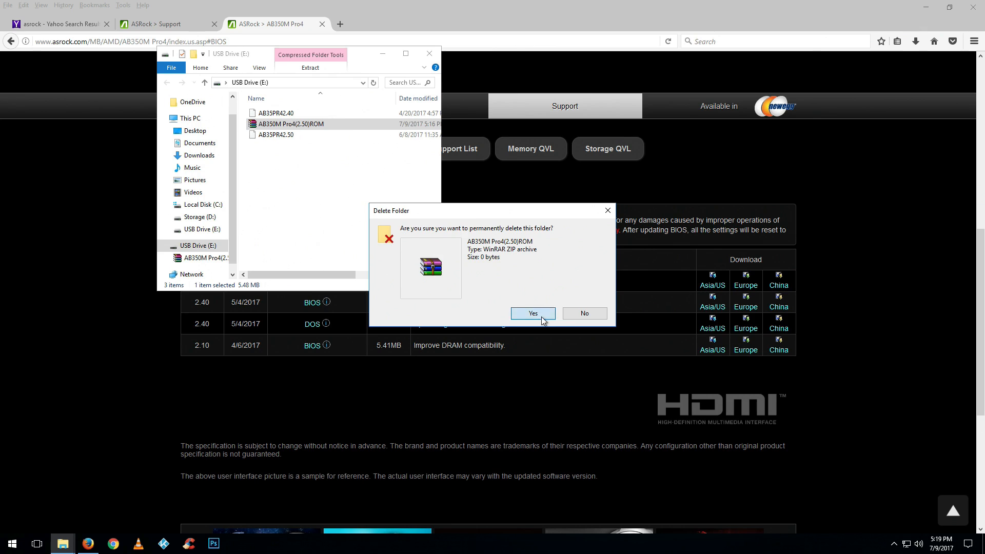
click(533, 313)
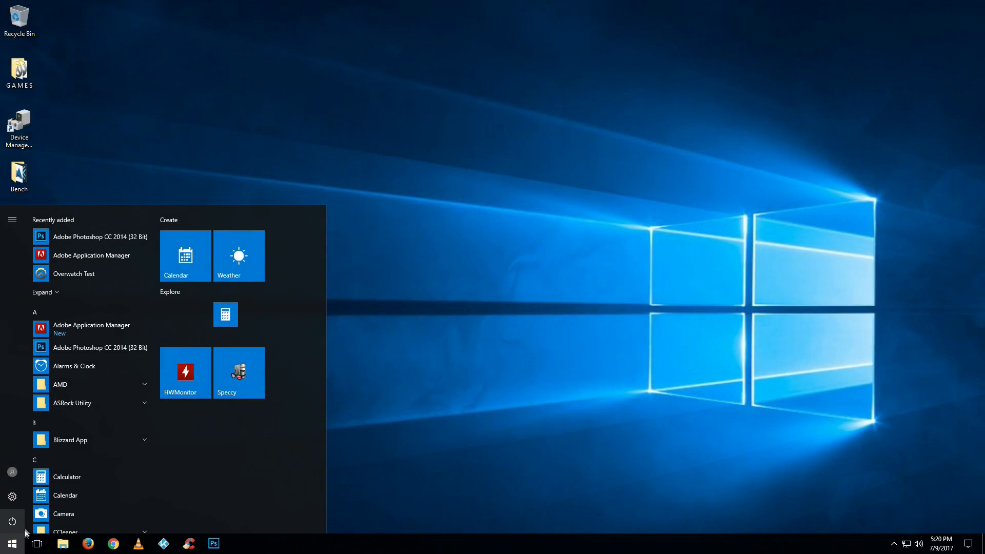
click(11, 521)
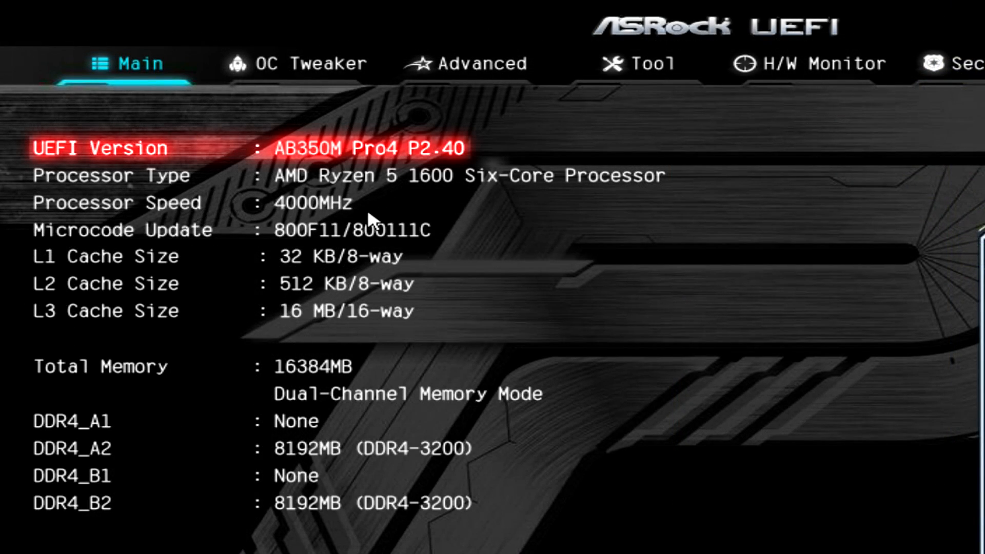
mouse_move(361, 450)
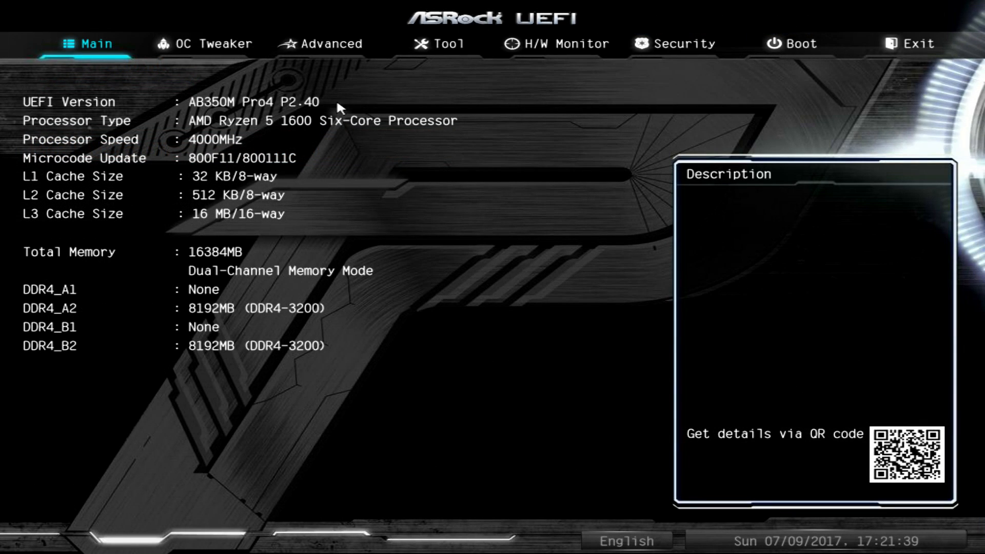
- Review OC Tweaker settings, then show the Tool page listing Instant Flash
click(201, 43)
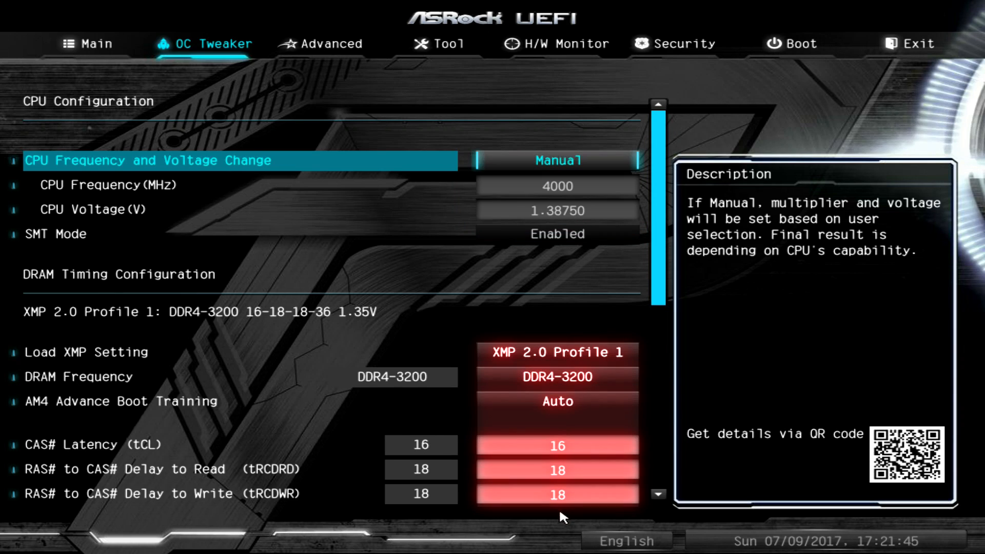
mouse_move(573, 328)
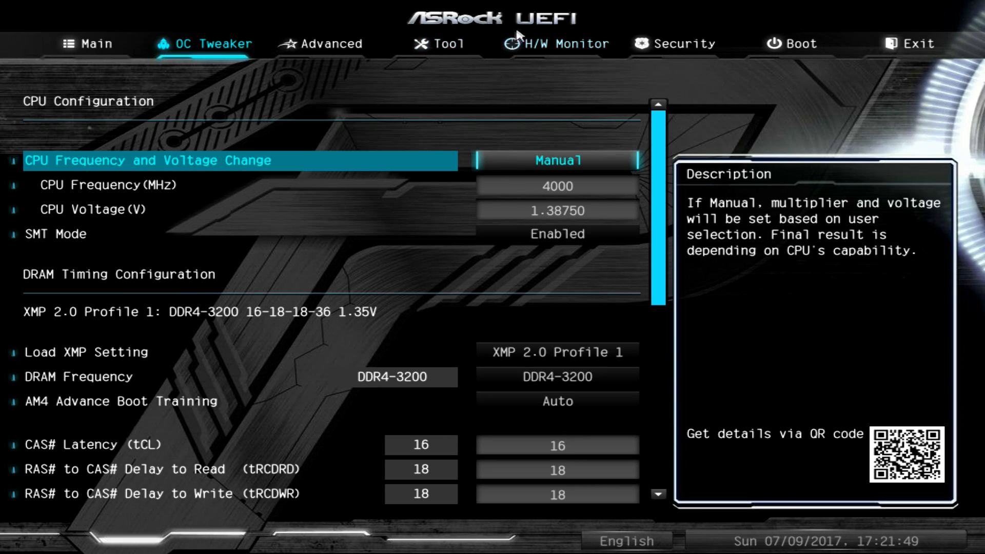
mouse_move(315, 38)
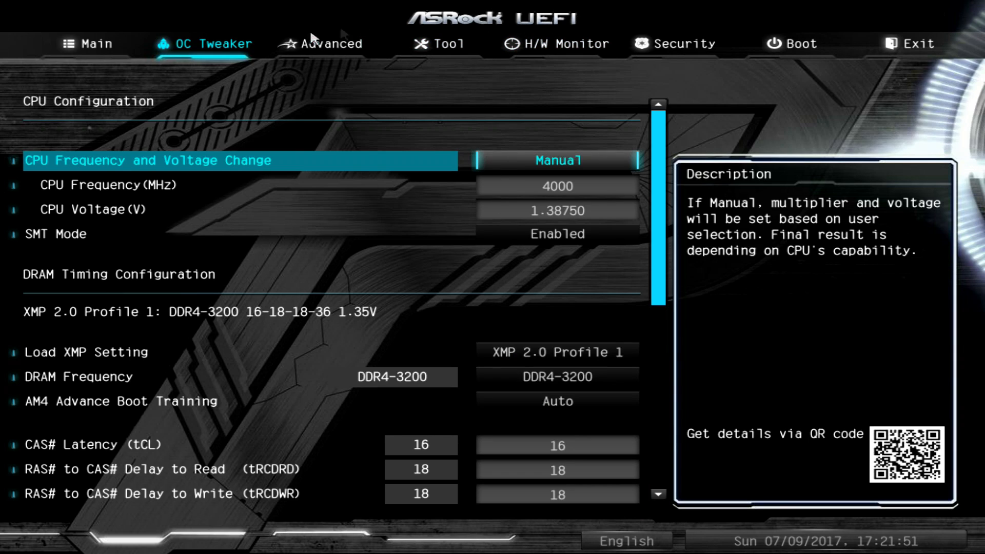
click(448, 44)
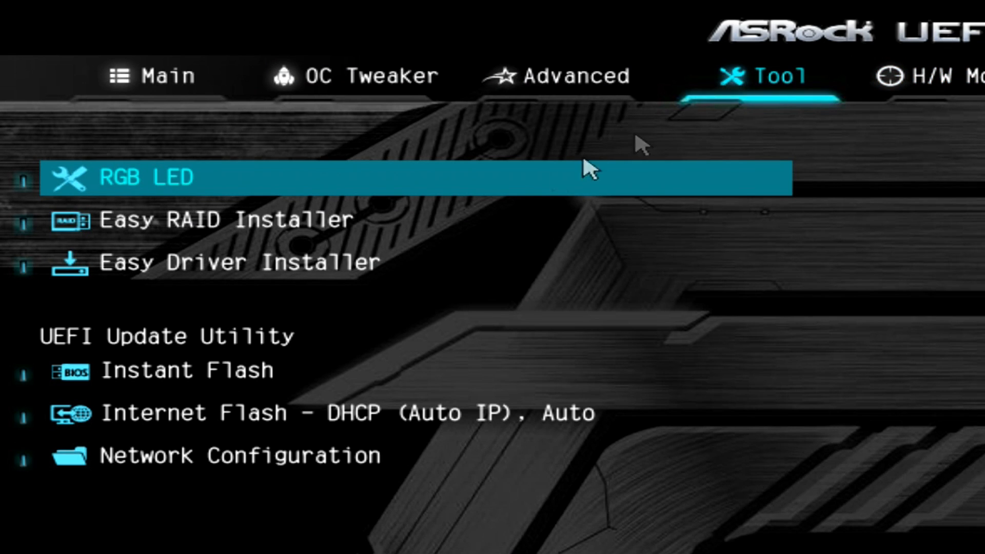
mouse_move(204, 374)
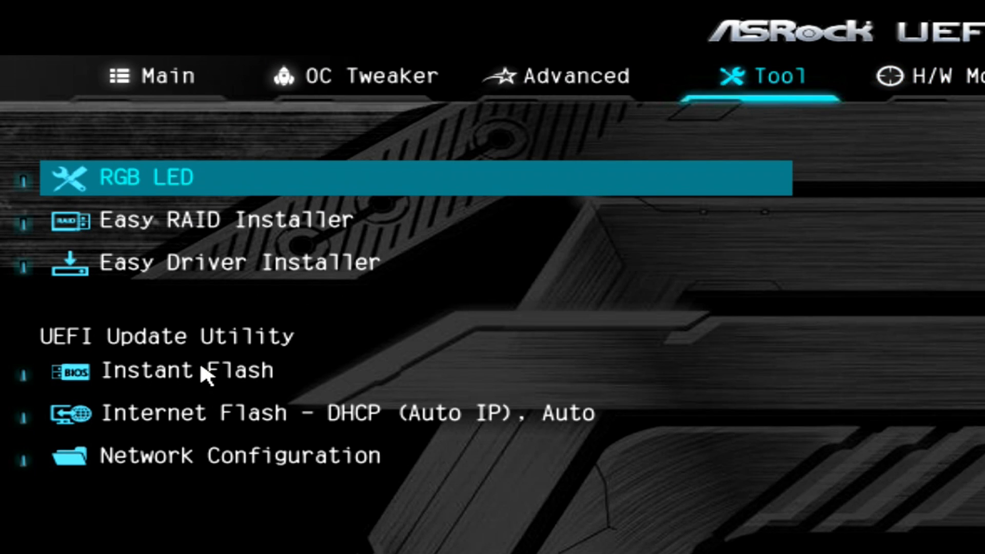
- Flash the AB35PR42.50 (P2.50) firmware through Instant Flash and confirm the update
click(185, 371)
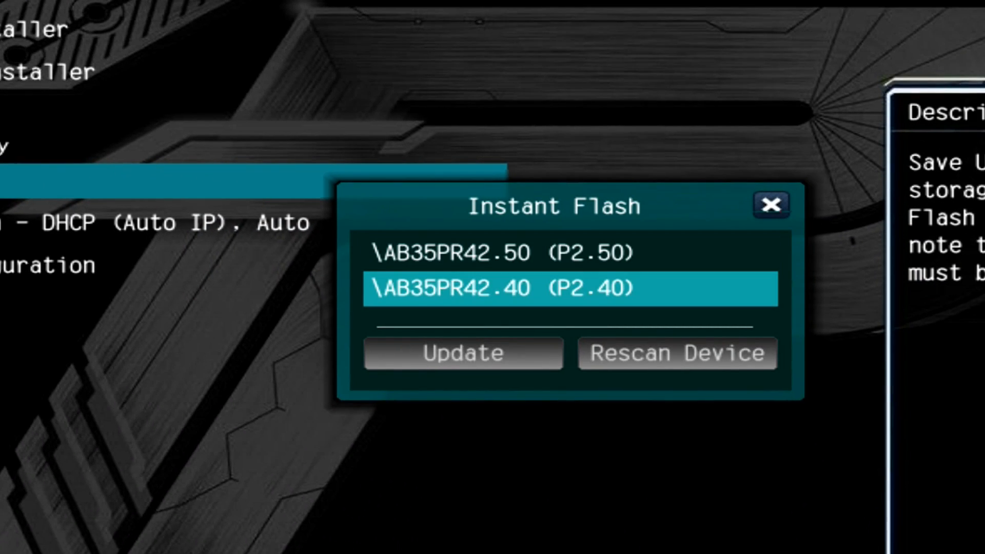
click(571, 254)
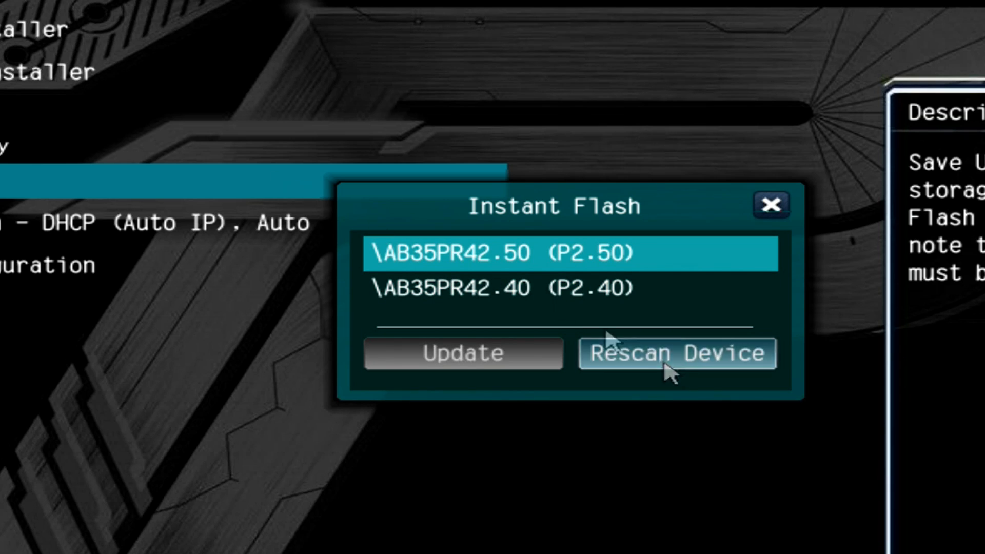
click(463, 352)
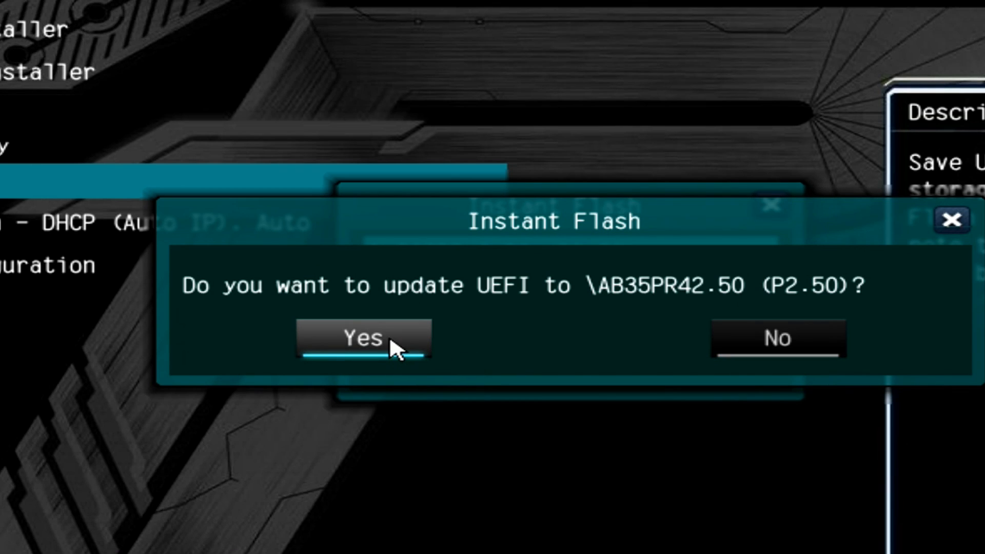
click(362, 338)
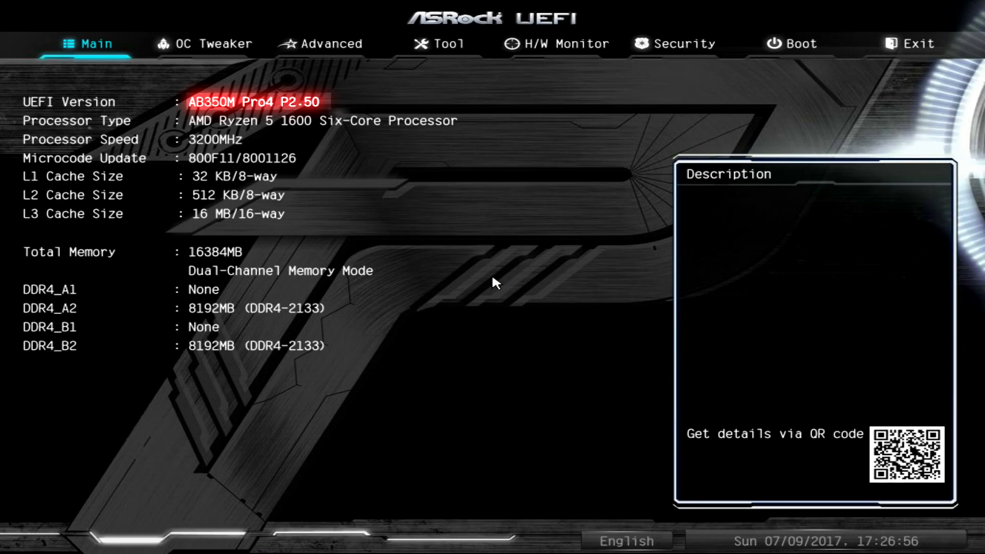
mouse_move(146, 95)
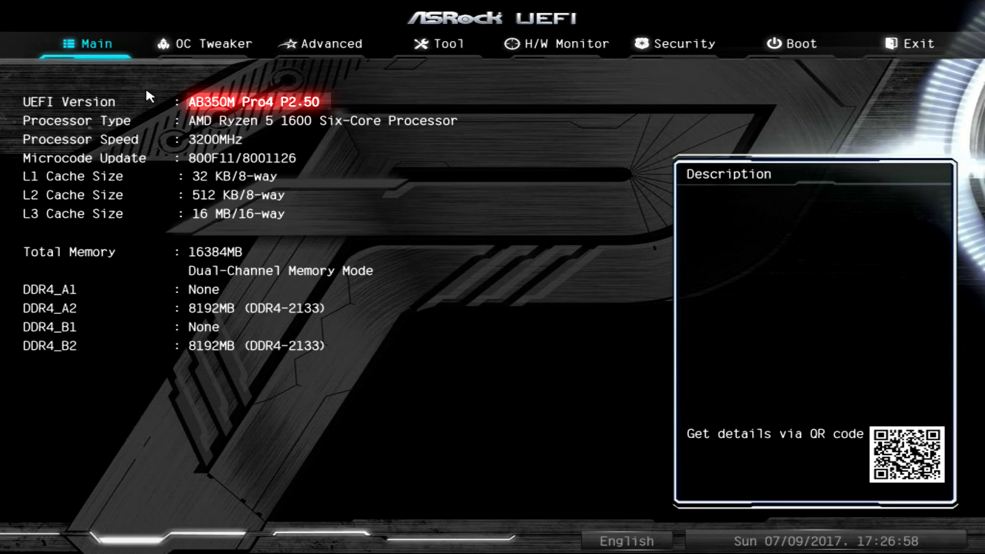
mouse_move(332, 106)
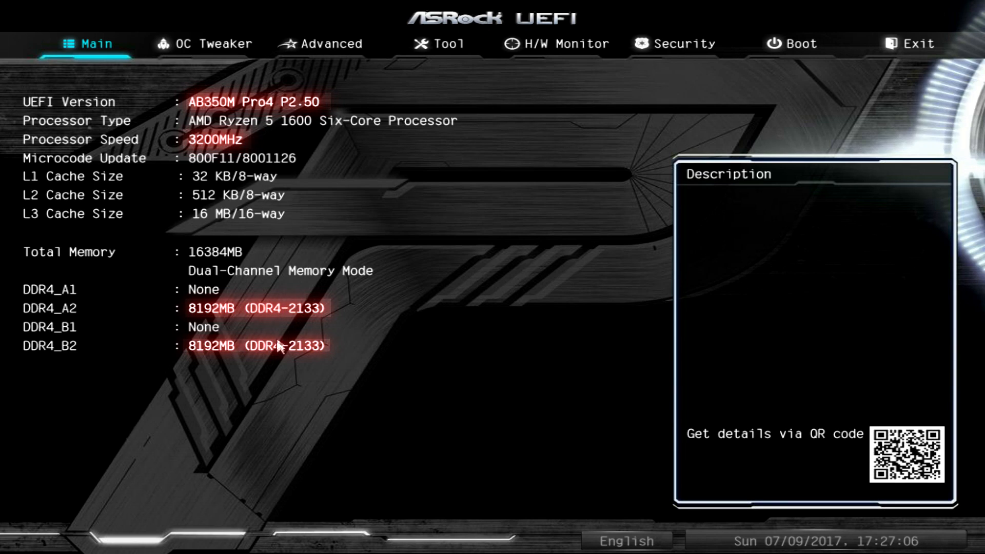
- Save changes and exit UEFI setup from the Exit page
click(915, 43)
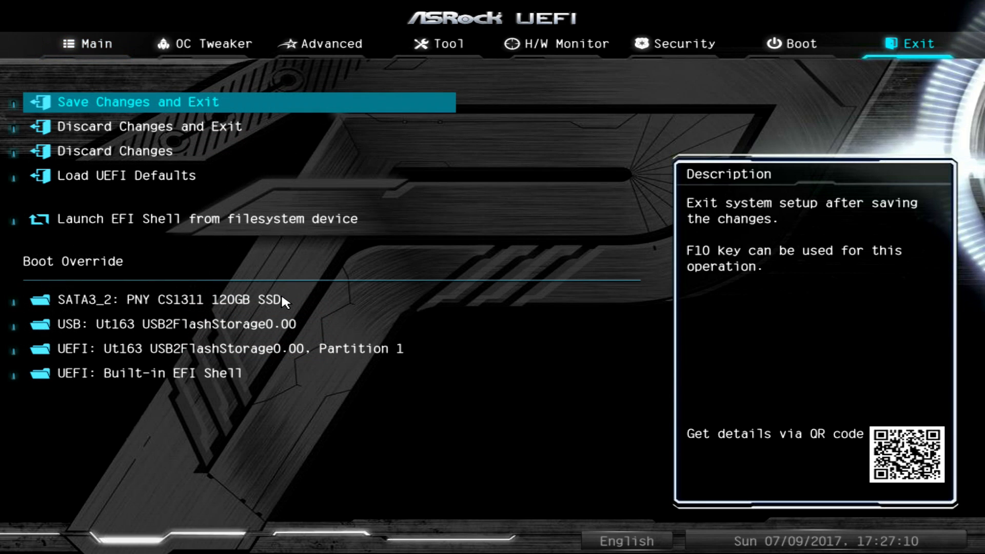
click(134, 101)
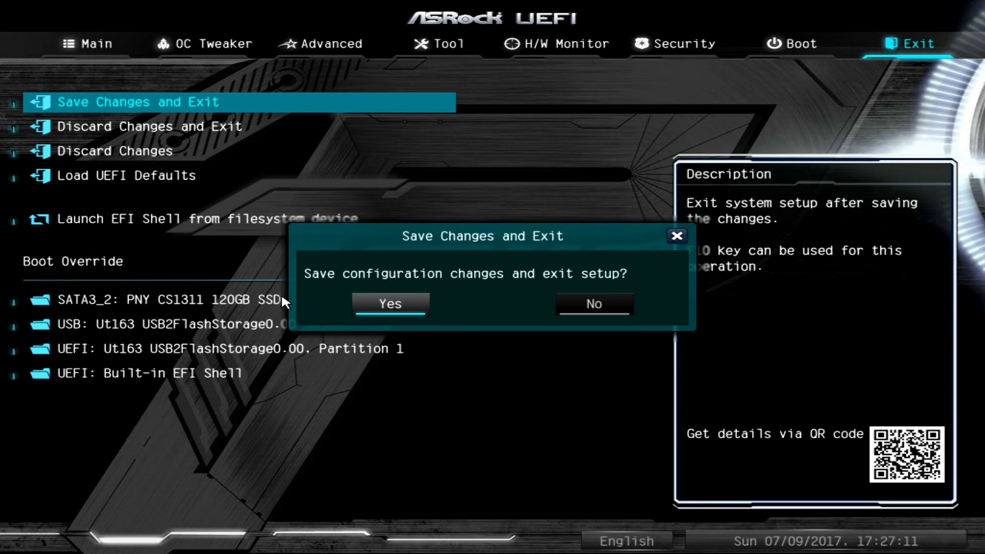
click(390, 303)
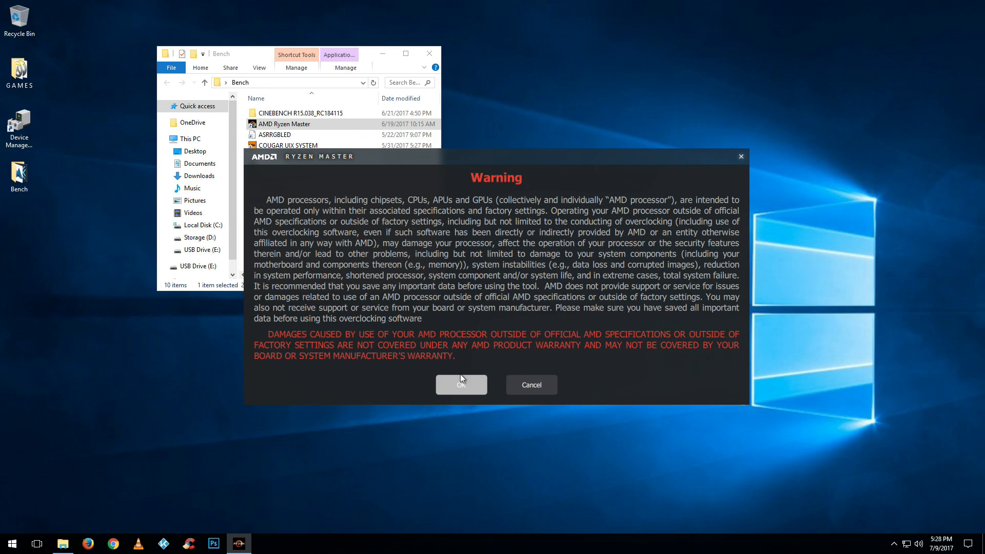
- Accept the Ryzen Master warning and review core speeds, voltages and temperature
click(461, 385)
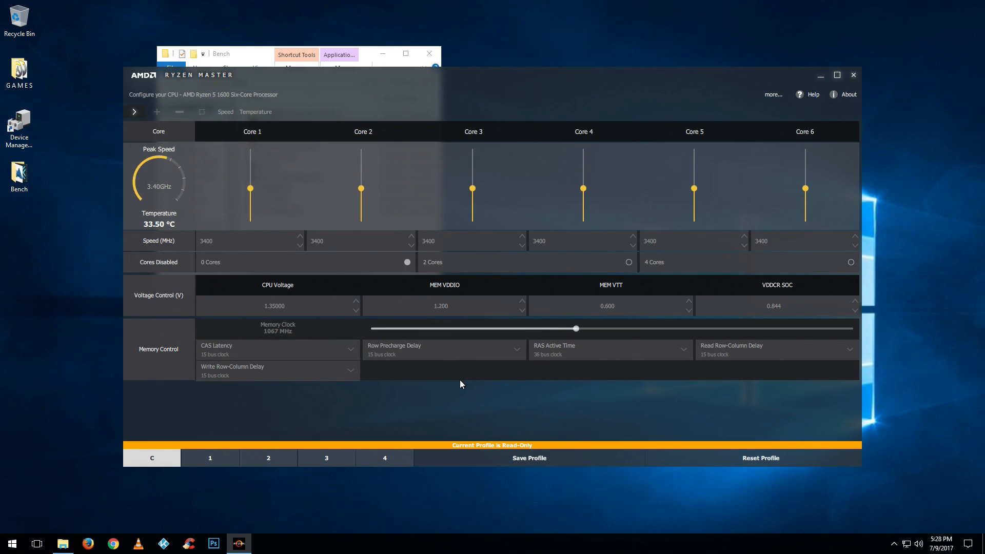
click(837, 75)
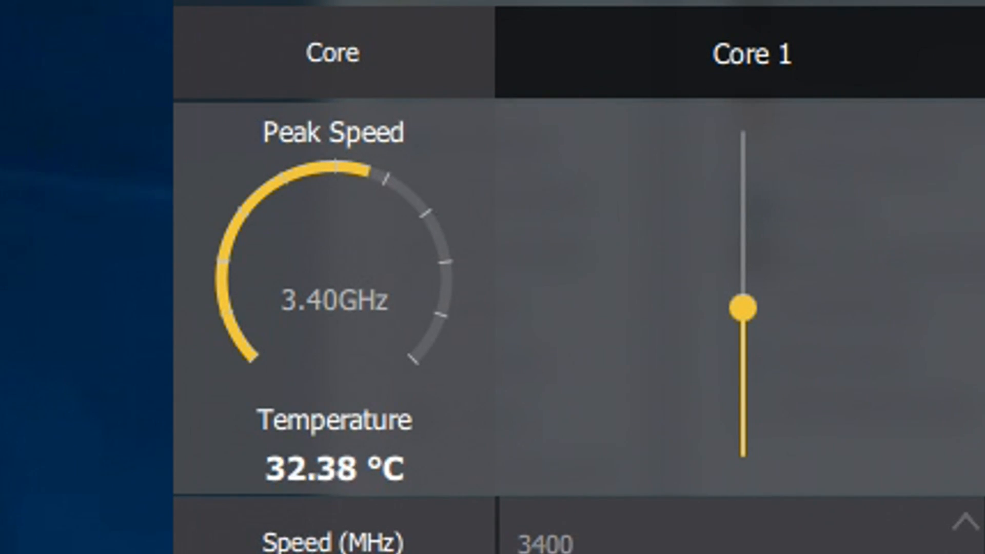
scroll(down, 3)
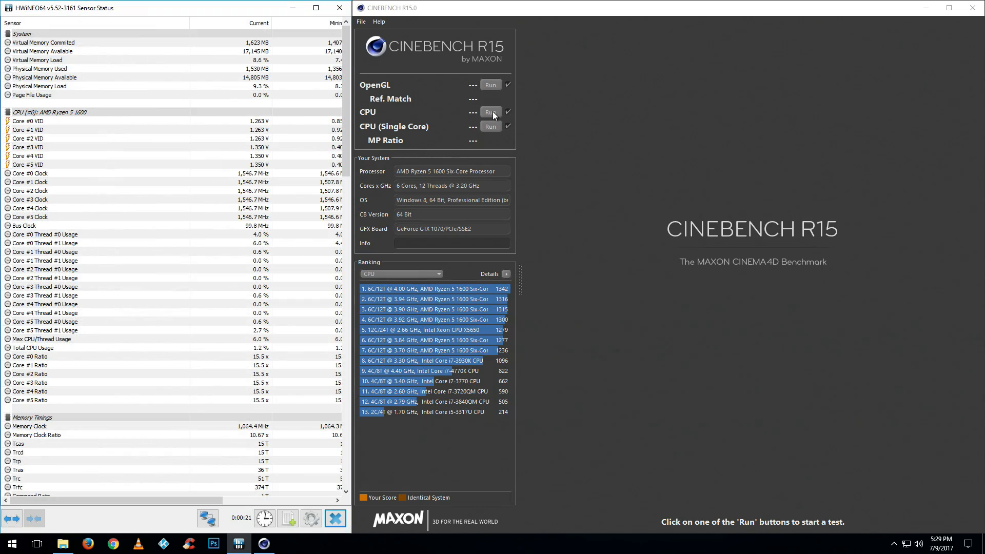
- Run the Cinebench R15 multi-core CPU test, scoring 1125 cb
click(490, 112)
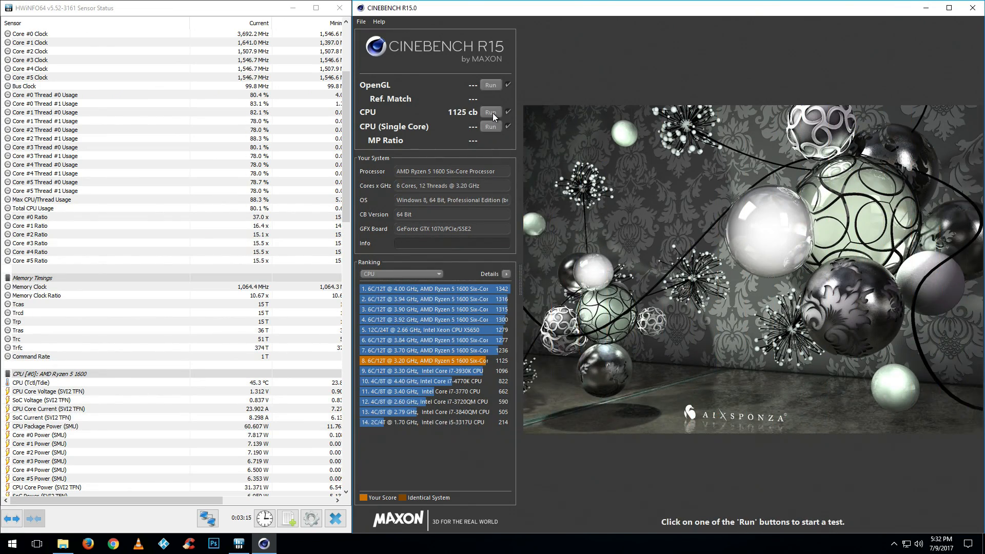
click(491, 113)
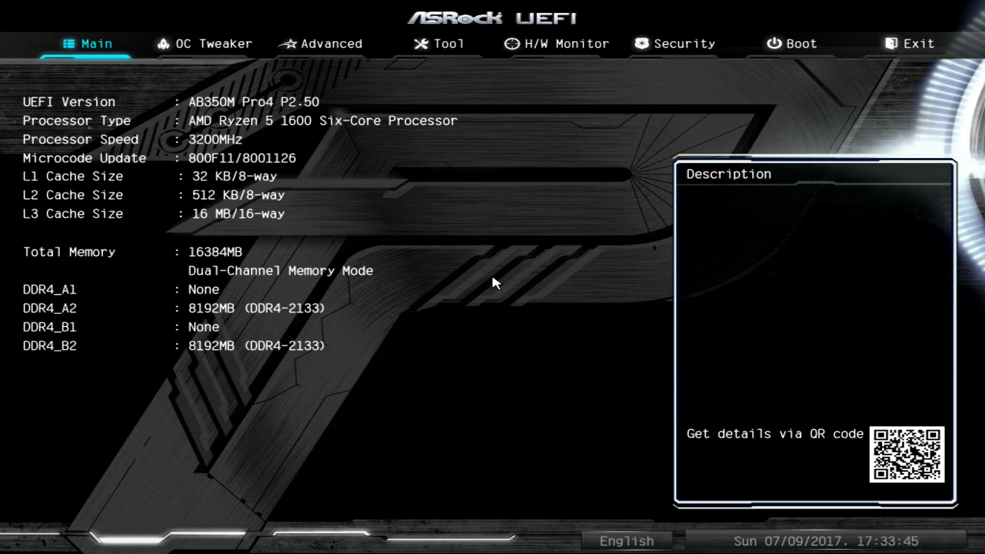
- In OC Tweaker load XMP 2.0 Profile 1 with DRAM Frequency DDR4-3200, then save and exit
click(201, 43)
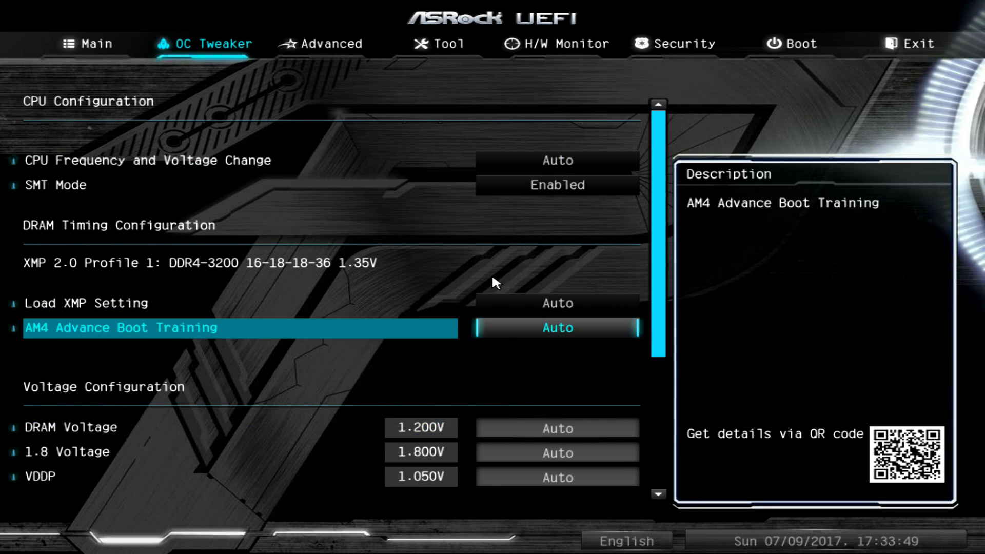
click(556, 302)
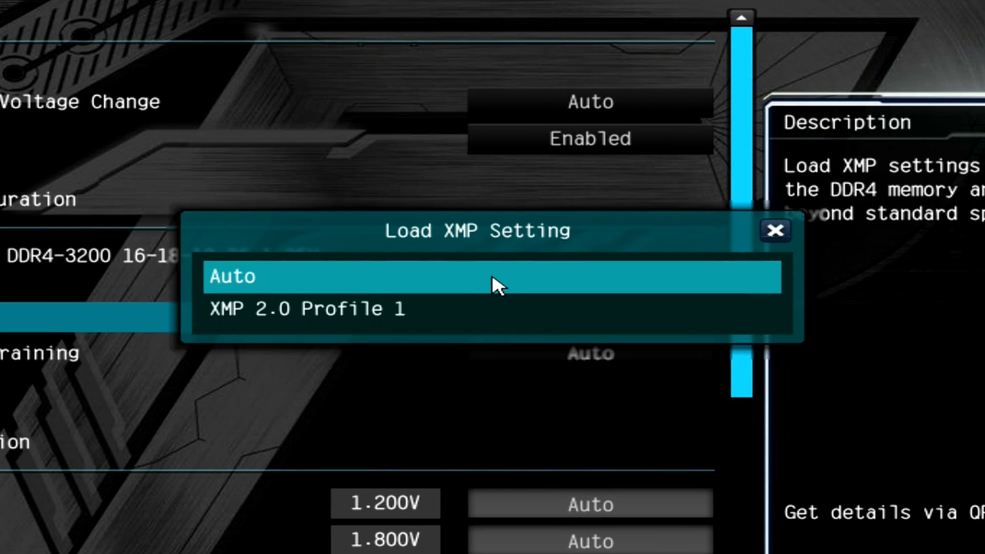
click(305, 309)
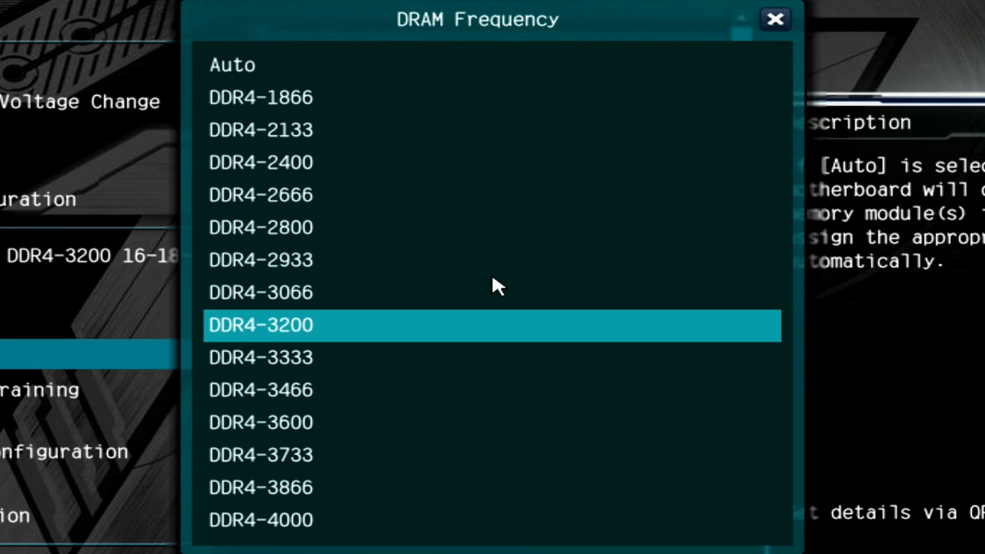
mouse_move(279, 66)
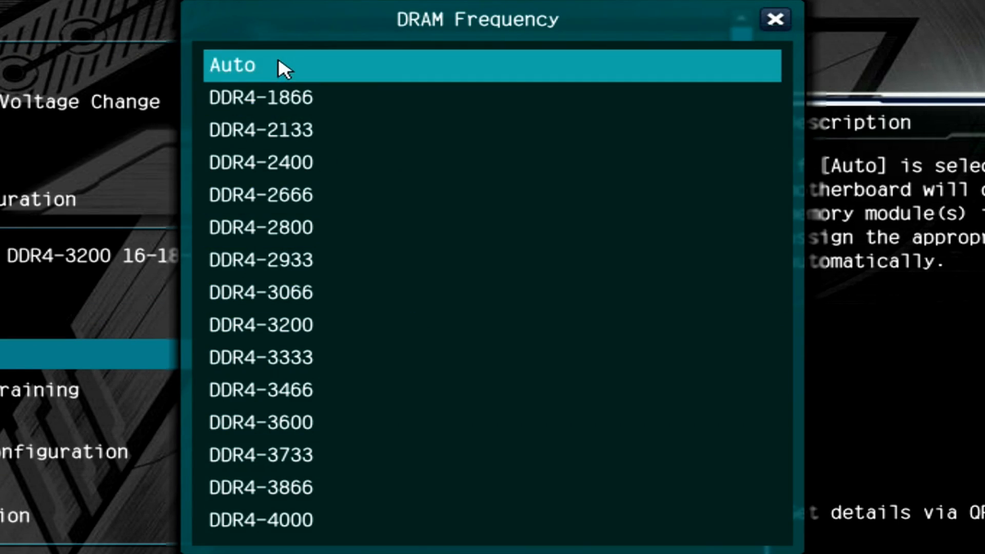
click(270, 520)
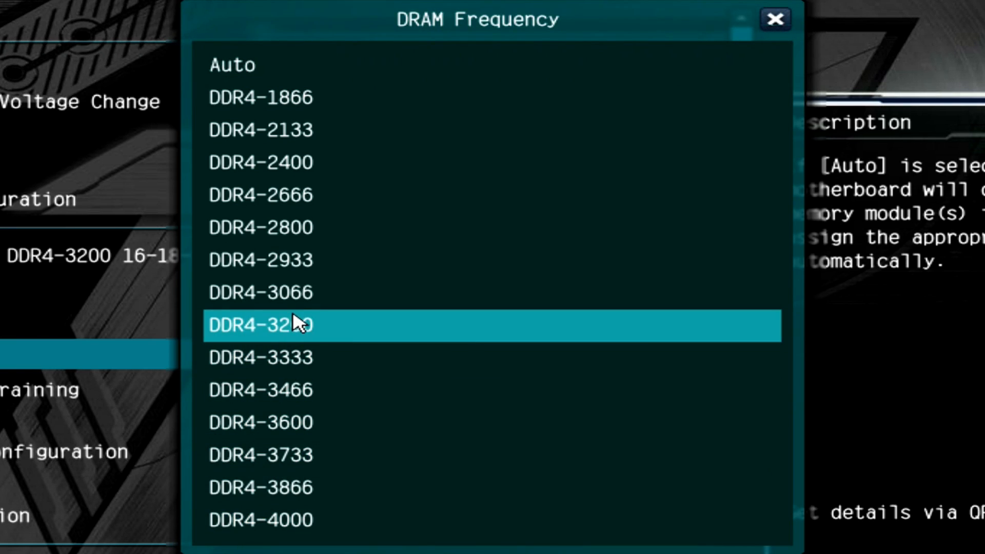
mouse_move(322, 341)
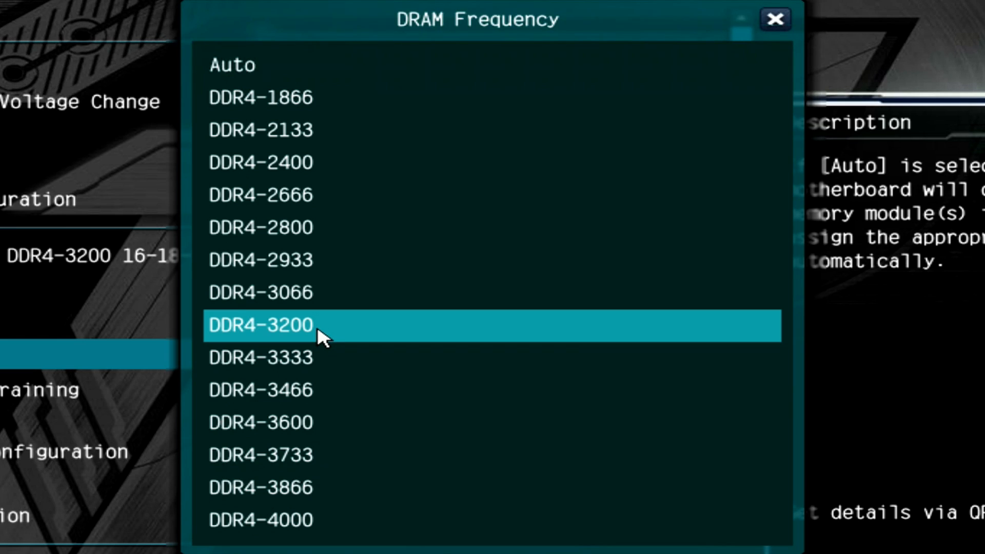
click(258, 325)
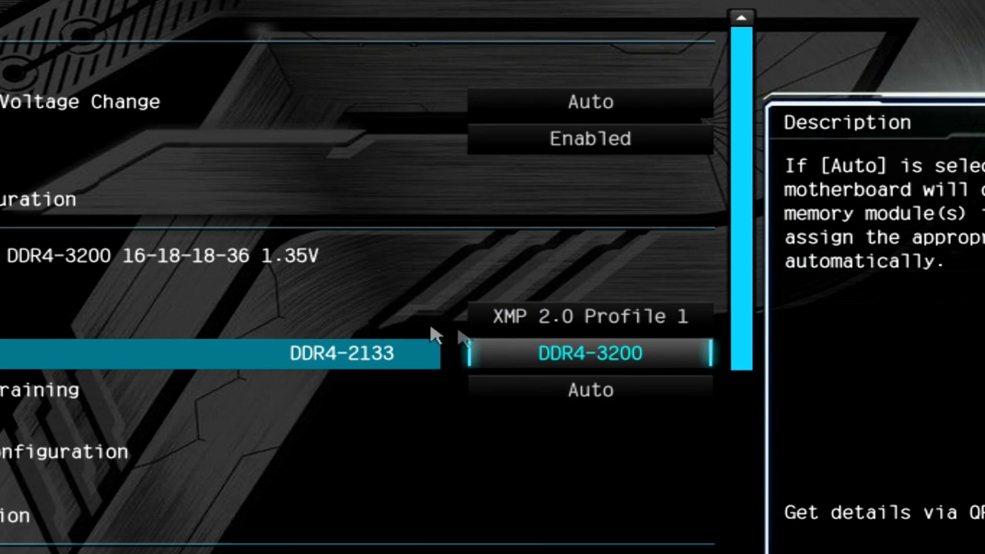
mouse_move(675, 370)
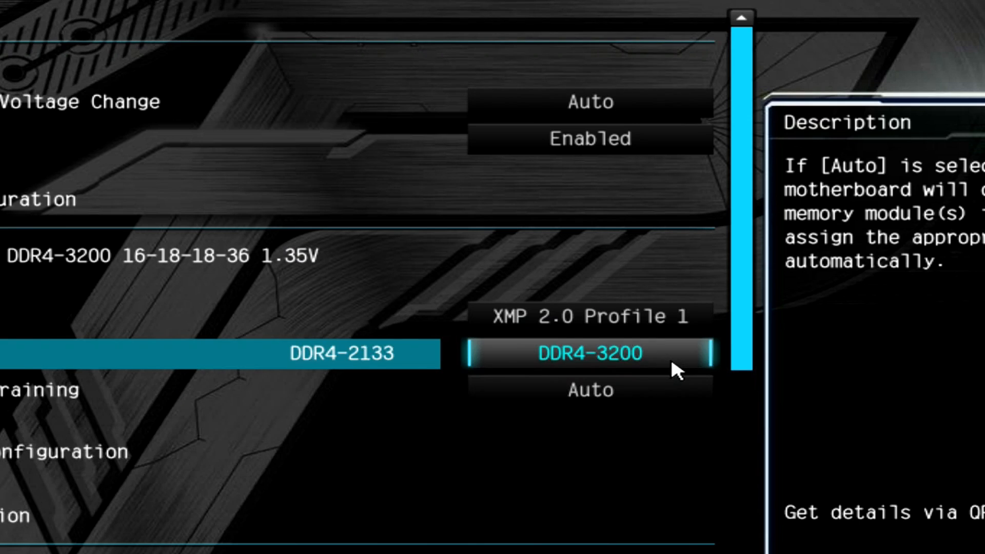
mouse_move(269, 273)
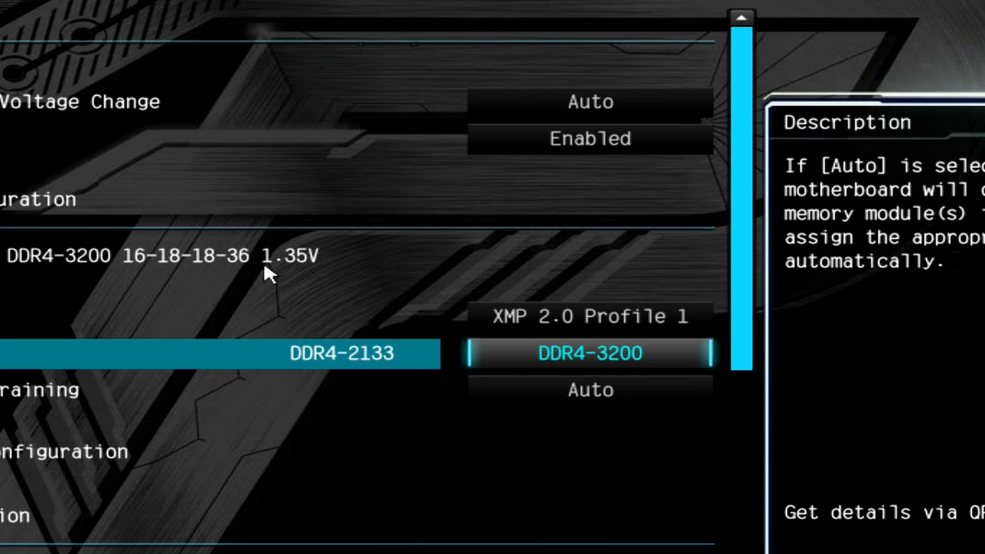
mouse_move(317, 261)
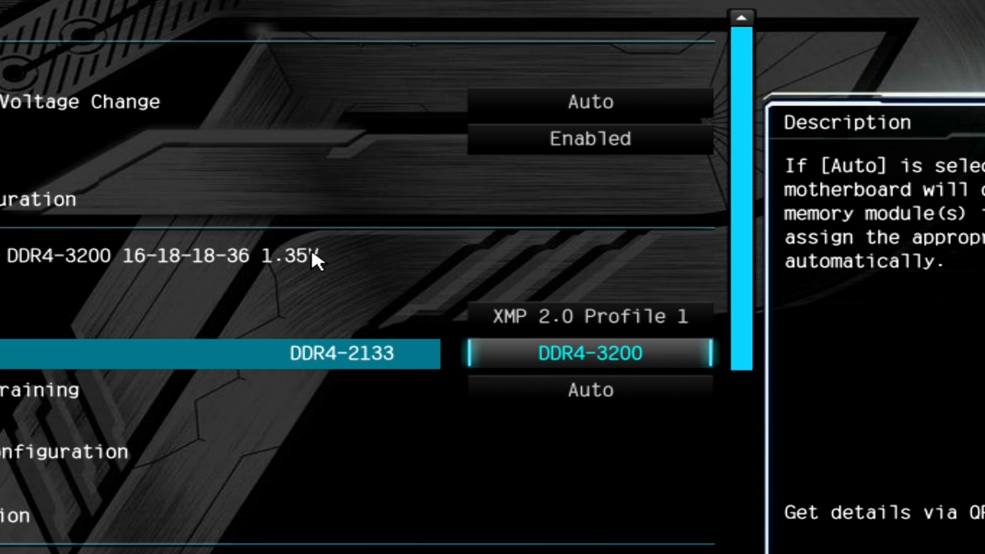
mouse_move(254, 282)
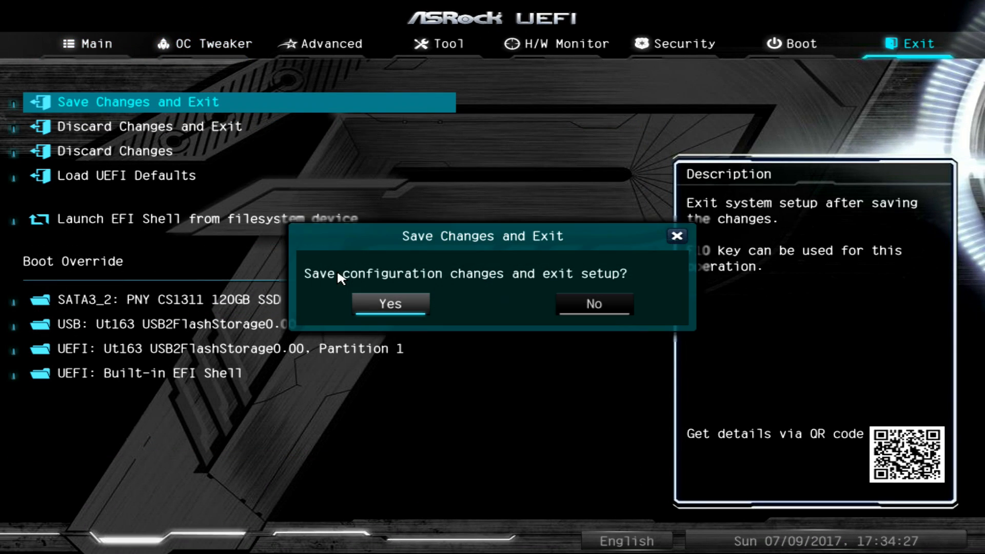
click(390, 303)
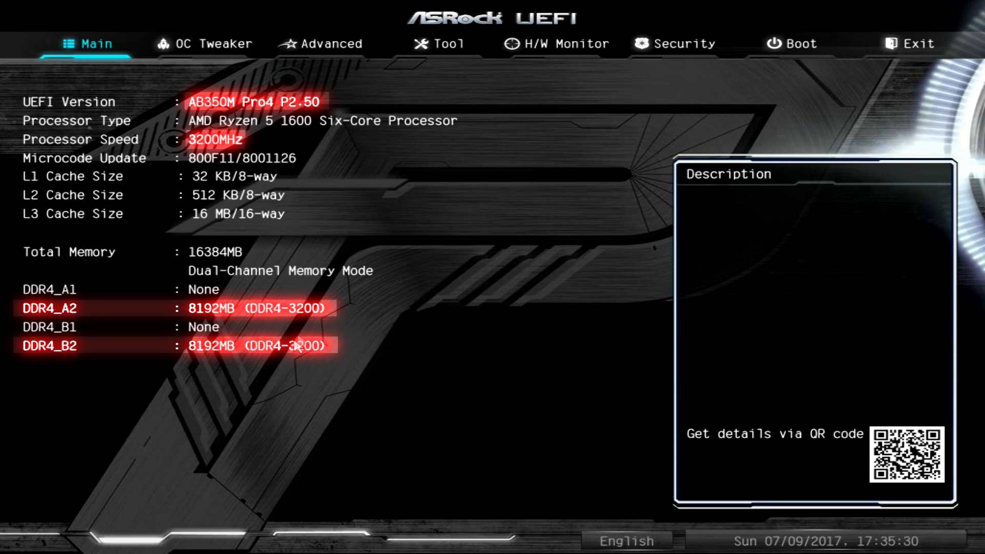
- Raise the DRAM voltage to 1.400V while keeping the memory at DDR4-3200
click(203, 43)
text(1)
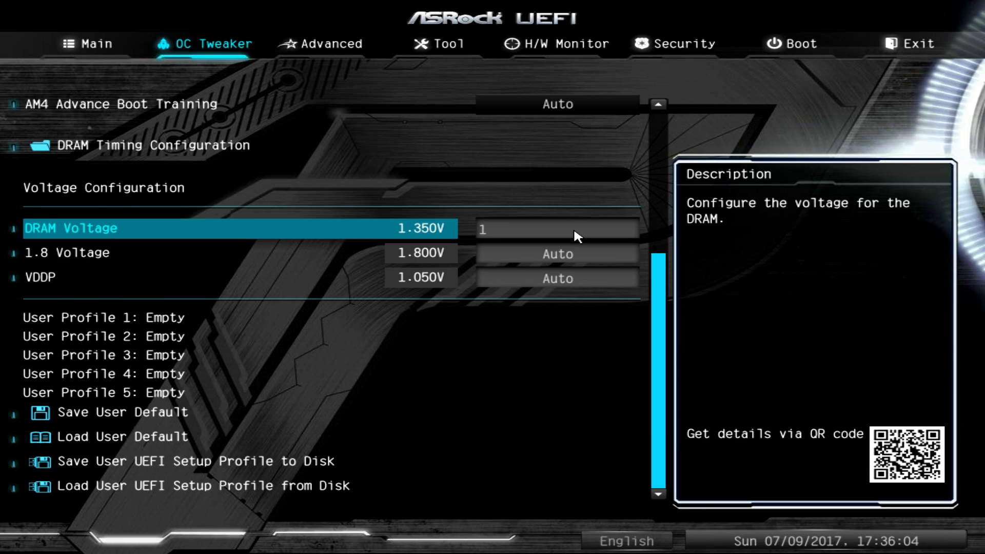
text(.4)
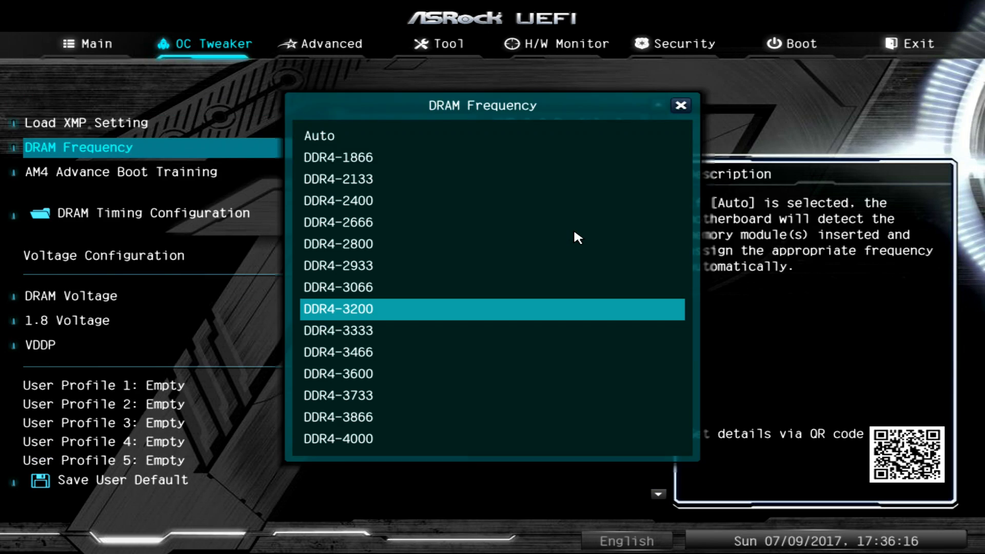
click(338, 309)
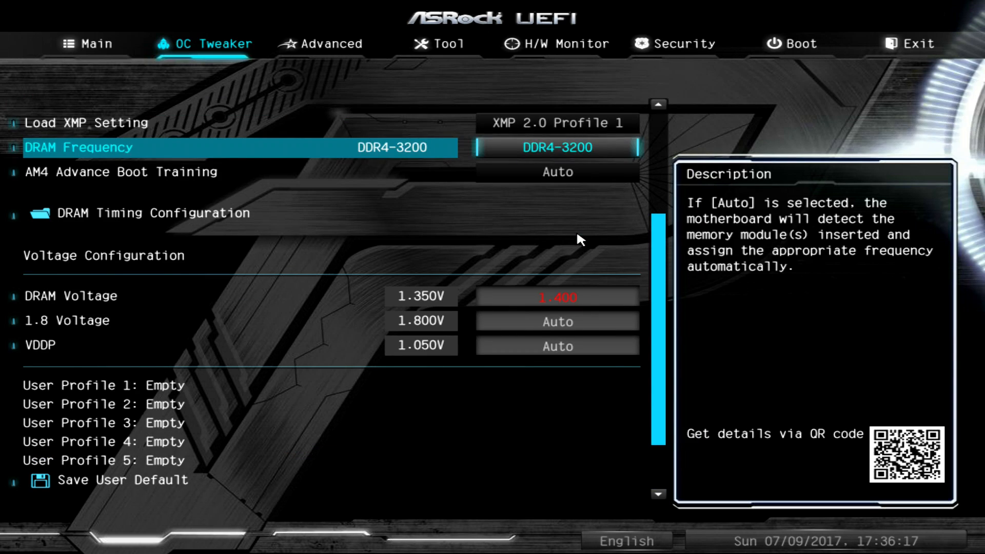
- Save the changes and exit setup to restart the system
click(915, 43)
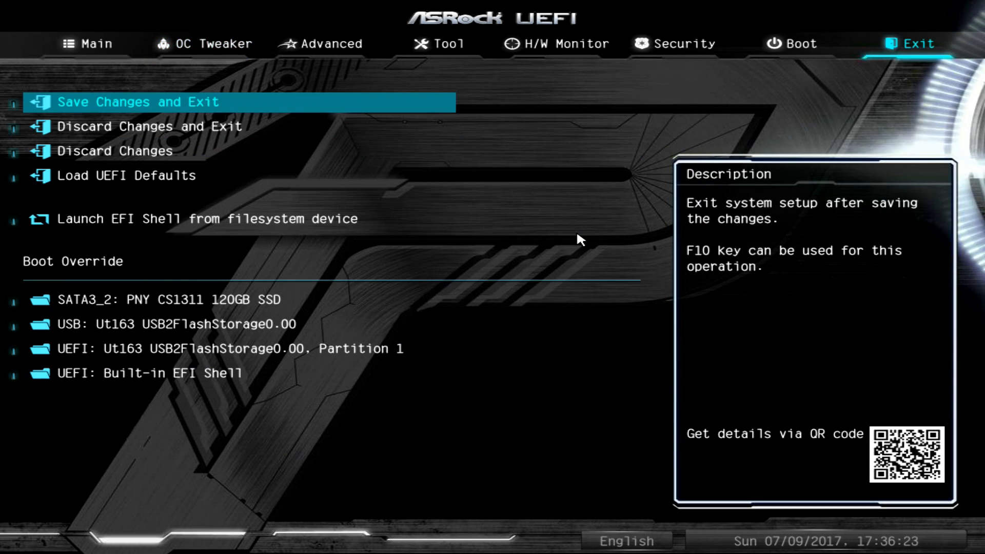
click(139, 102)
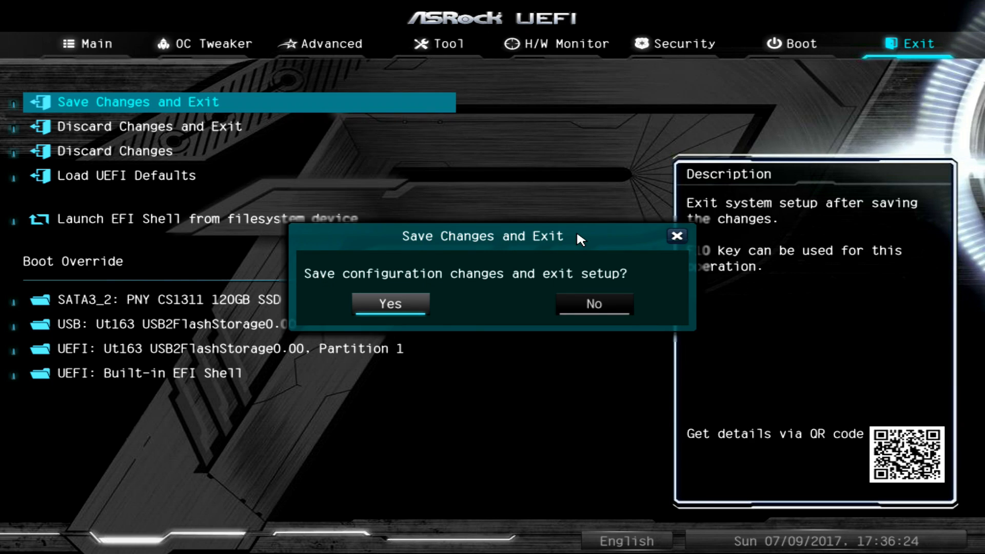
click(390, 304)
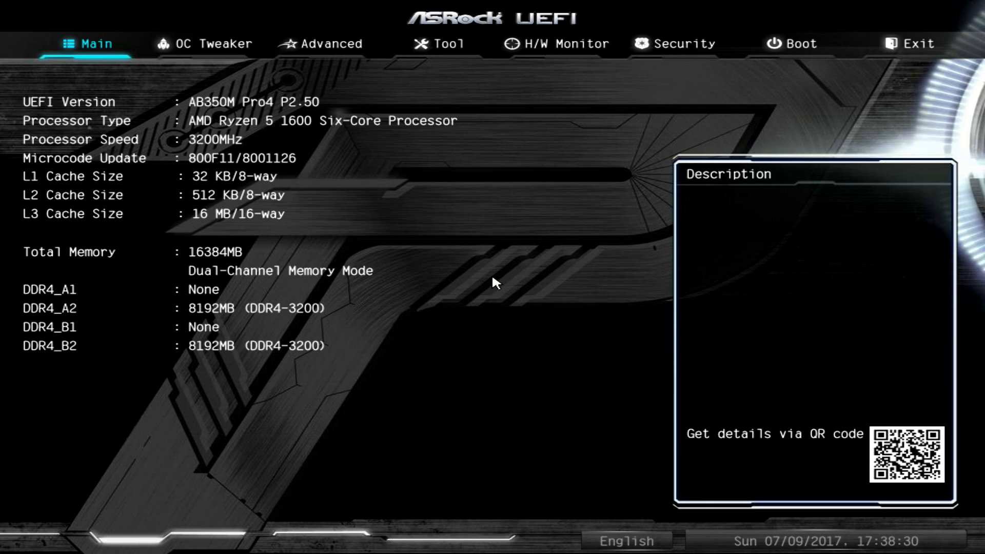
- Set DRAM Frequency to DDR4-2933 in OC Tweaker and save to restart
click(201, 43)
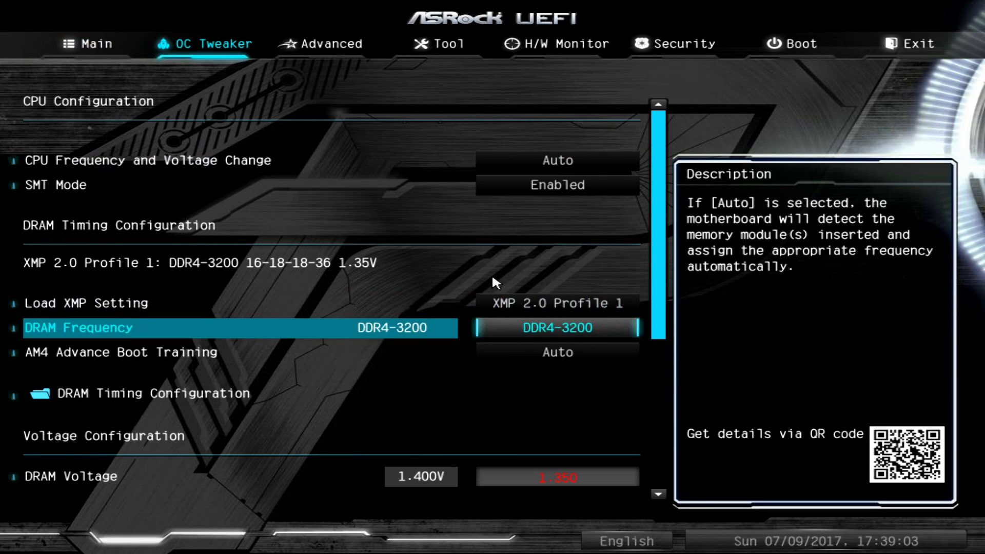
click(555, 327)
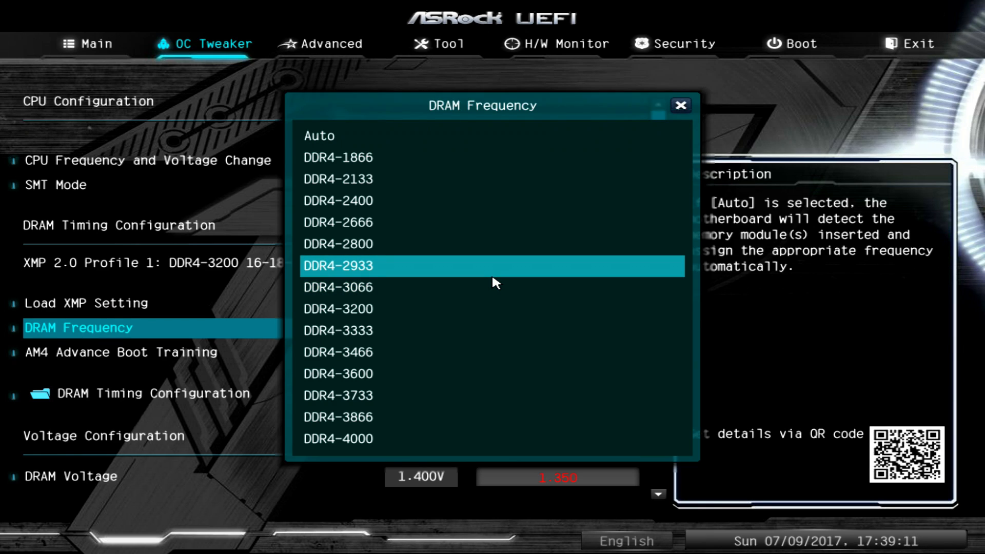
click(338, 309)
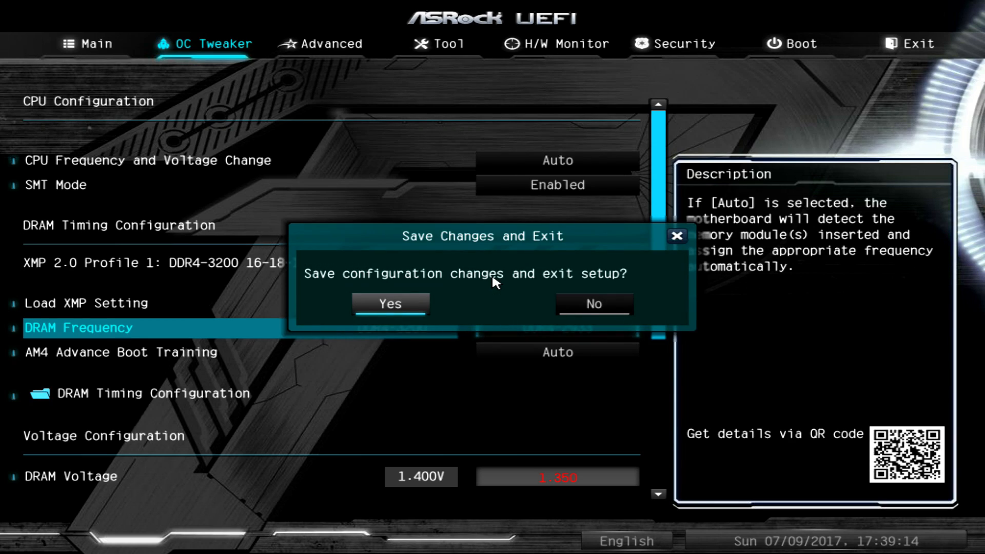
click(390, 303)
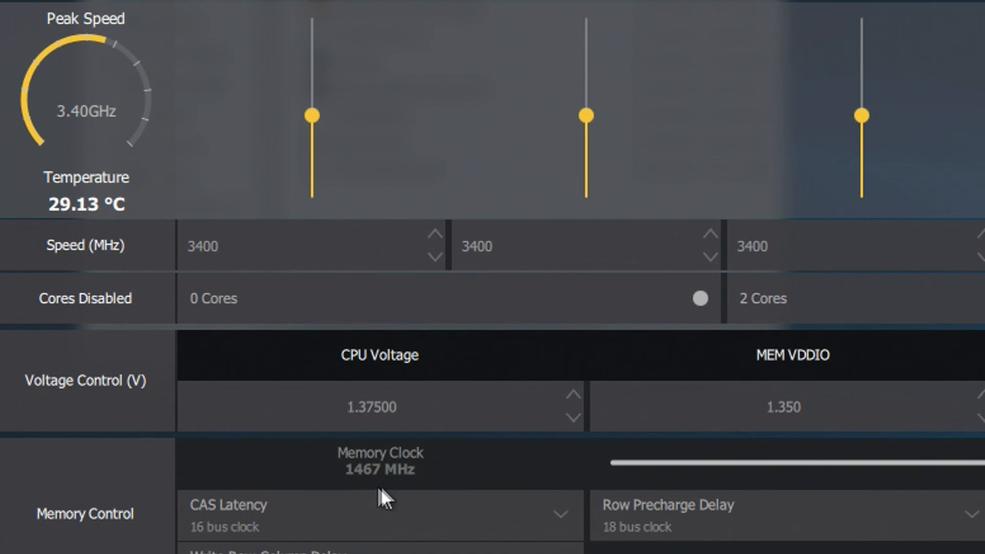
mouse_move(412, 480)
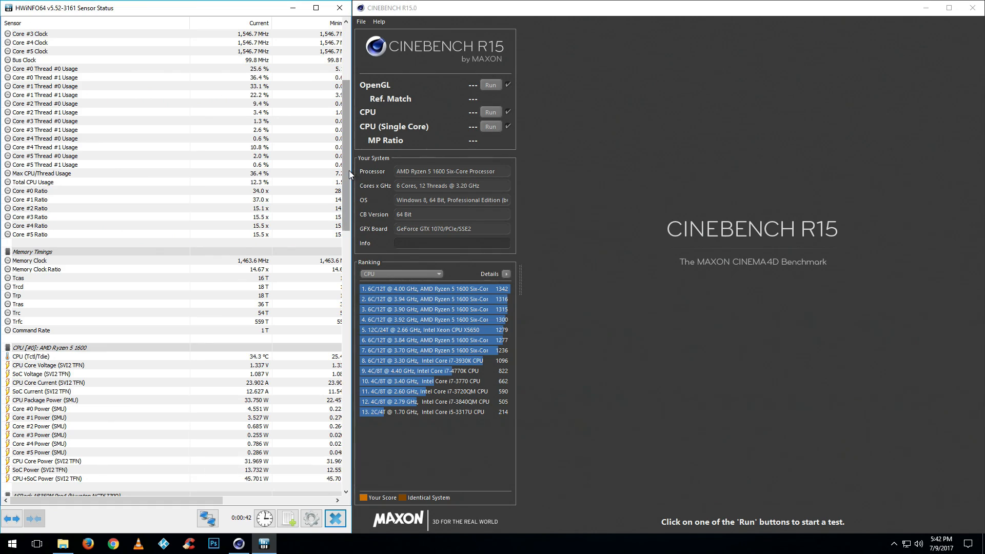
- Run the multi-core CPU benchmark at stock speed with DDR4-2933, scoring 1147 cb
click(491, 112)
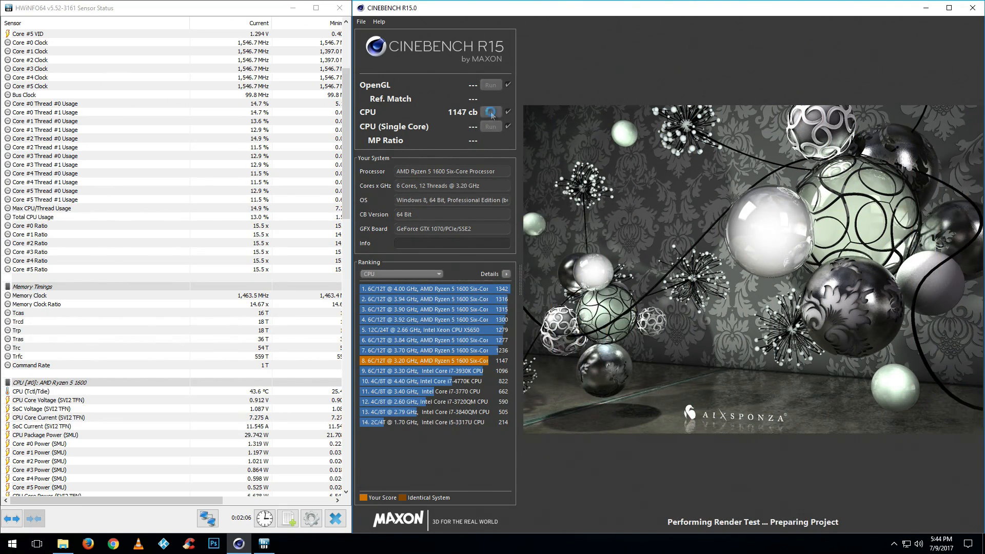
click(491, 112)
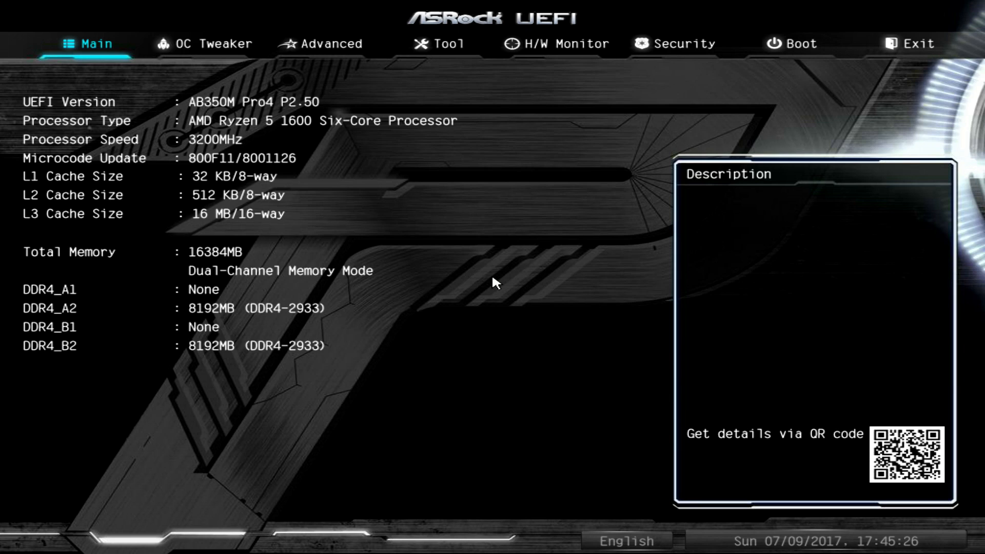
- Set Load XMP Setting to Auto and CPU Frequency to Manual at 4000 MHz
click(202, 43)
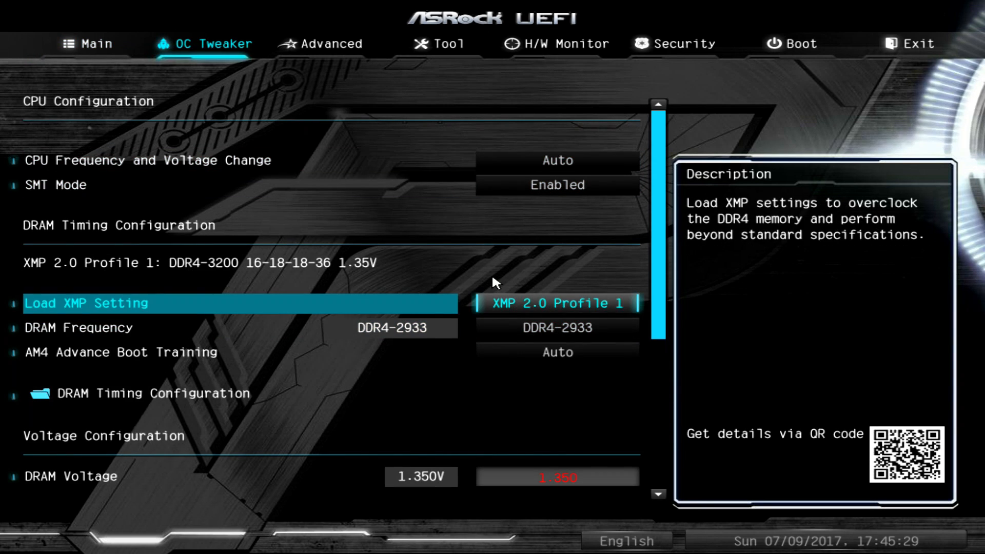
click(555, 303)
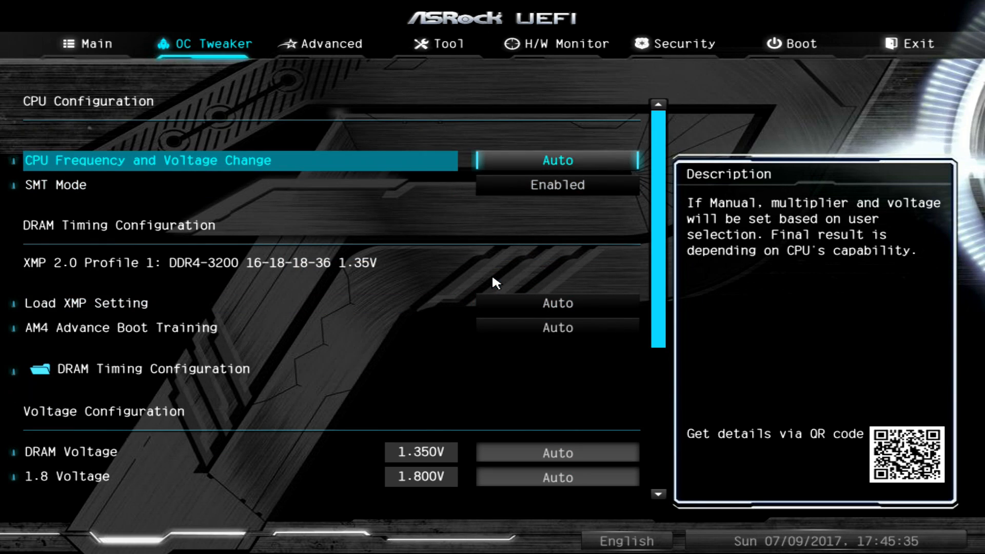
click(556, 160)
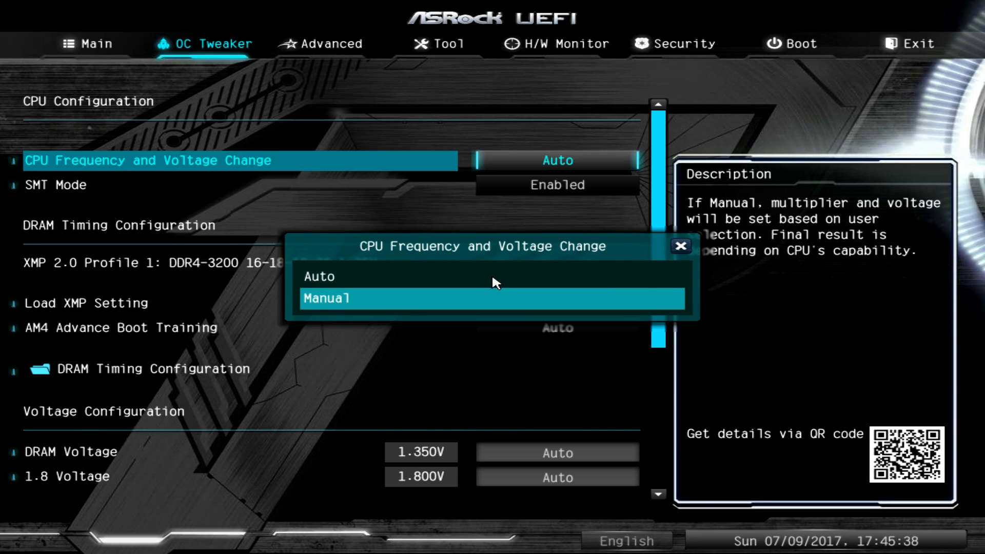
click(328, 297)
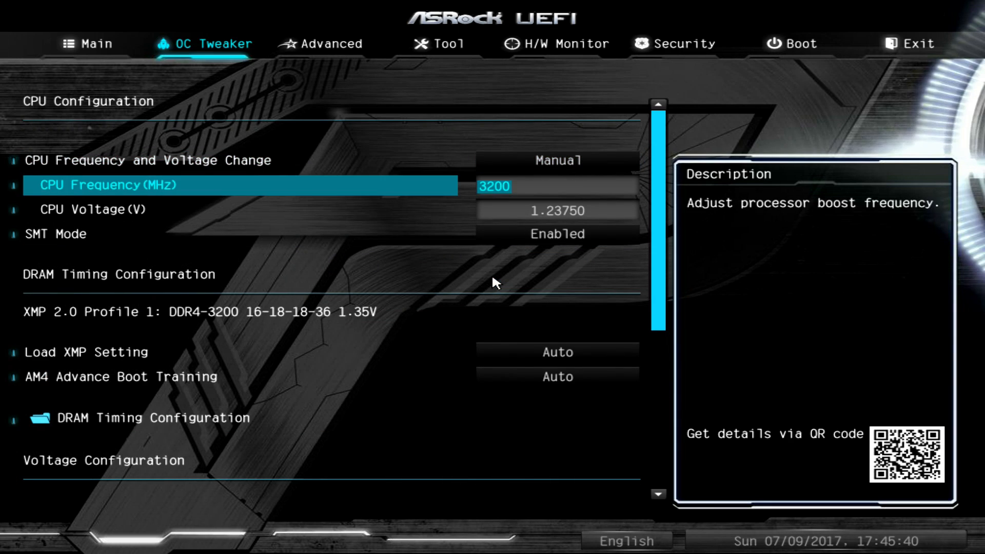
text(40)
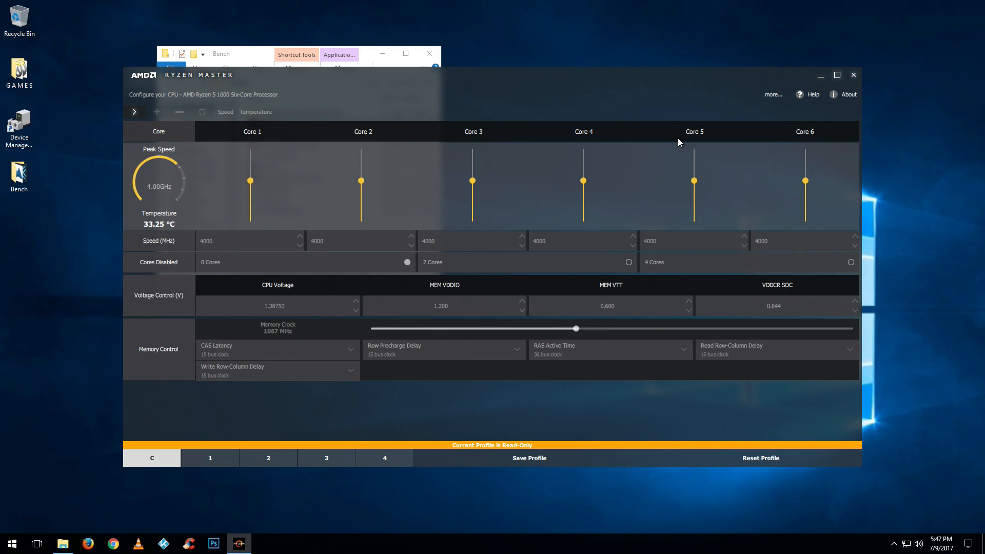
- Run the multi-core CPU benchmark at 4.00 GHz, scoring 1310 cb
click(491, 113)
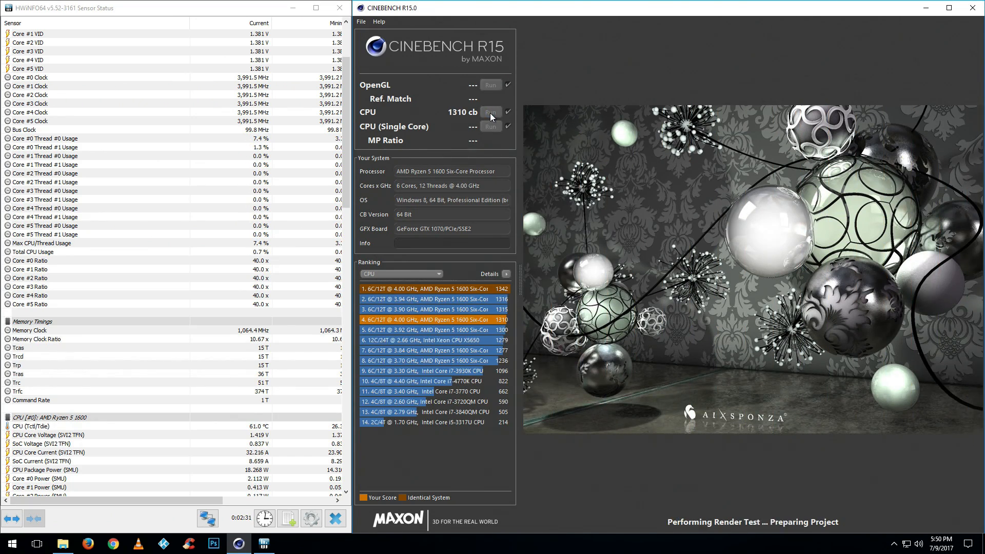
click(490, 112)
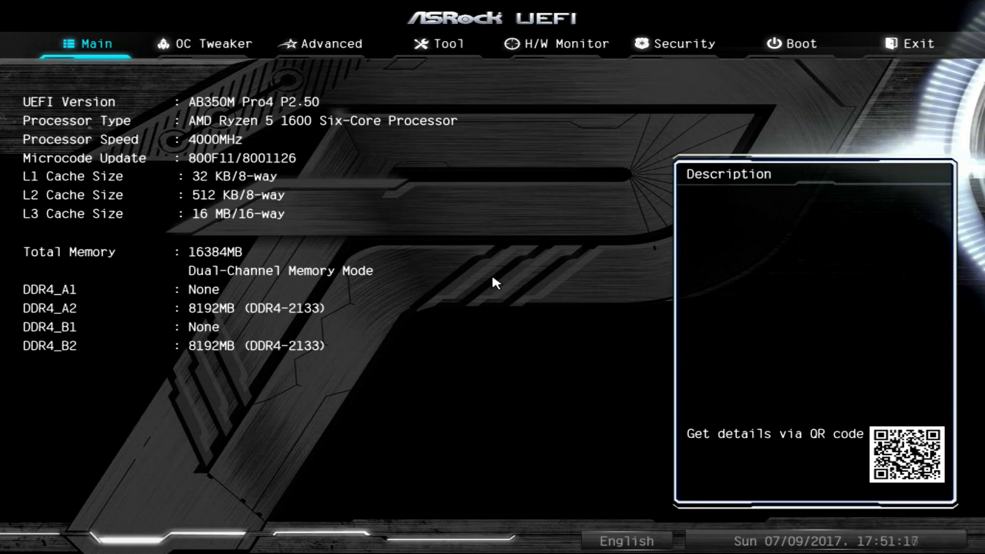
- Set Load XMP Setting to XMP 2.0 Profile 1 at 4000 MHz, then rerun the CPU benchmark
click(200, 44)
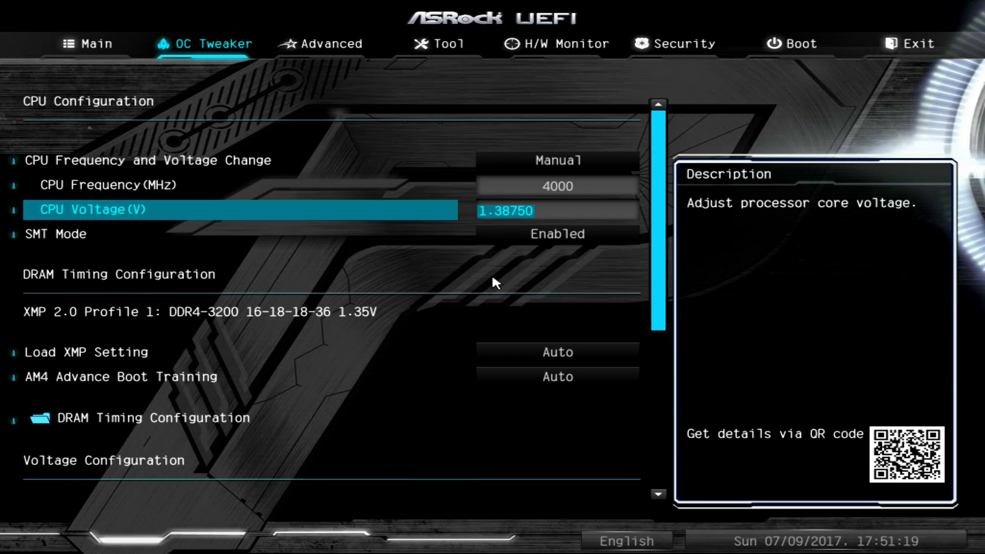
click(556, 352)
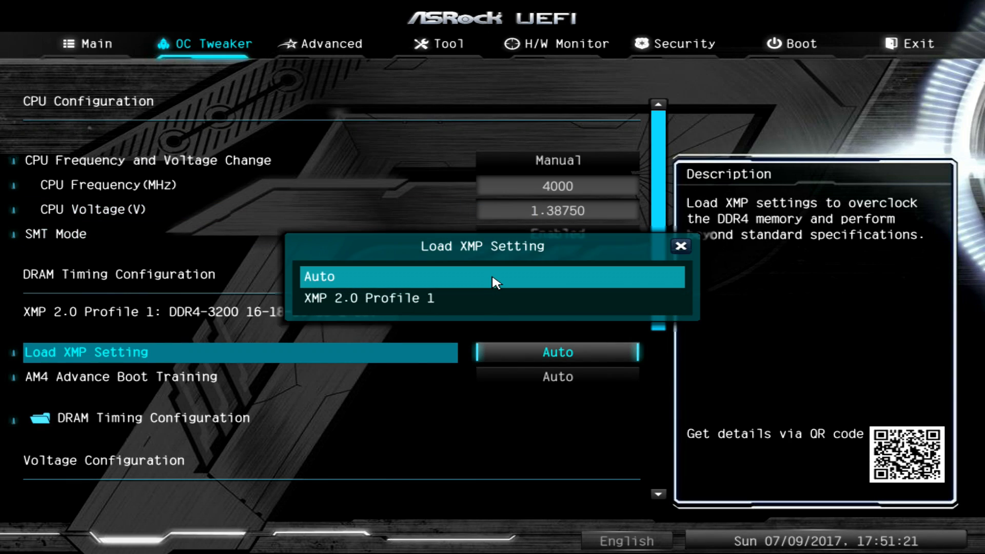
click(370, 298)
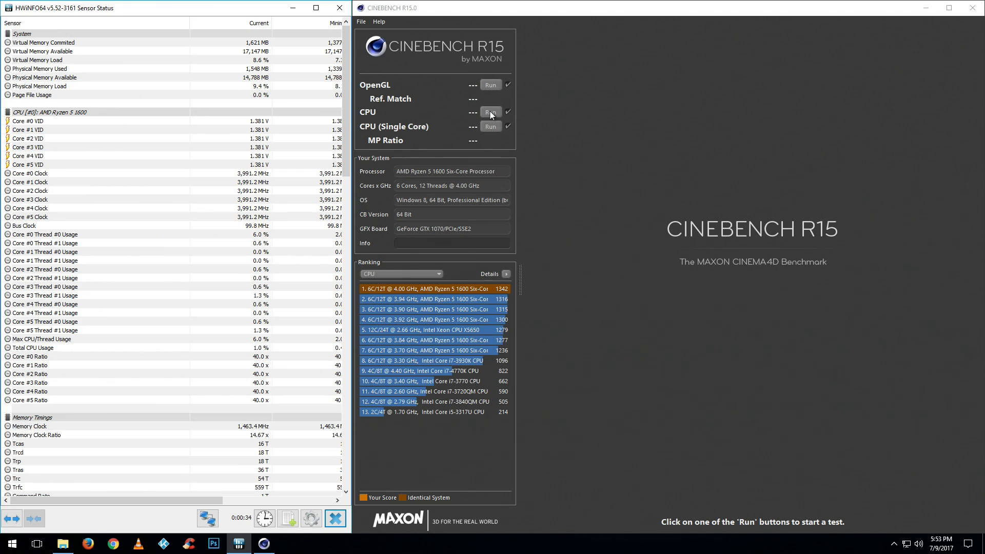
click(490, 112)
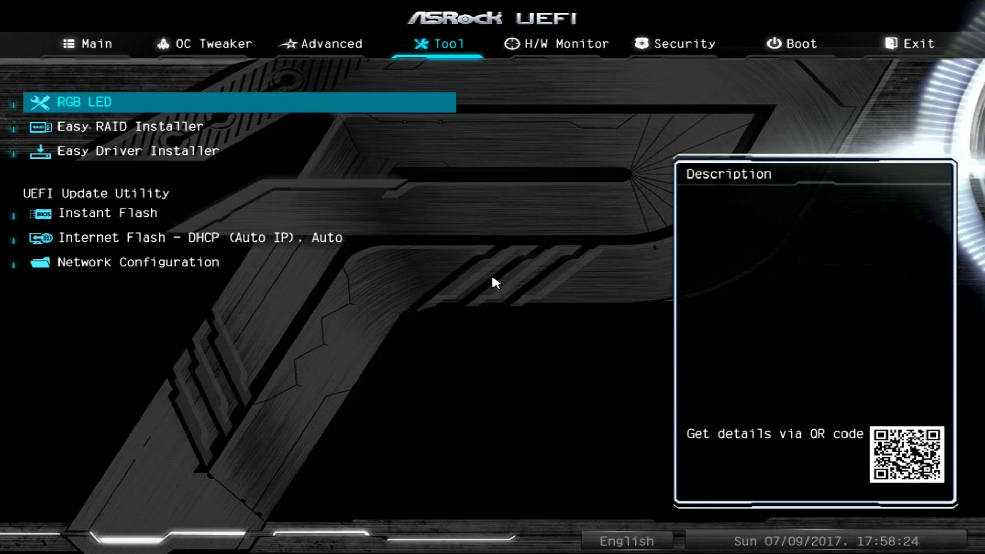
- Browse the Advanced and Tool pages and launch Instant Flash, CPU still at 4000 MHz
click(112, 213)
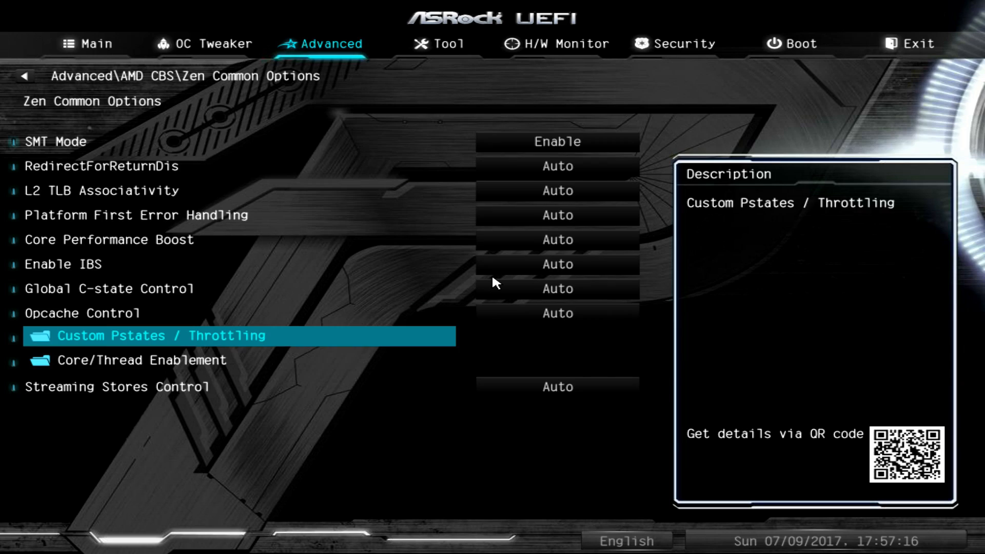
click(203, 43)
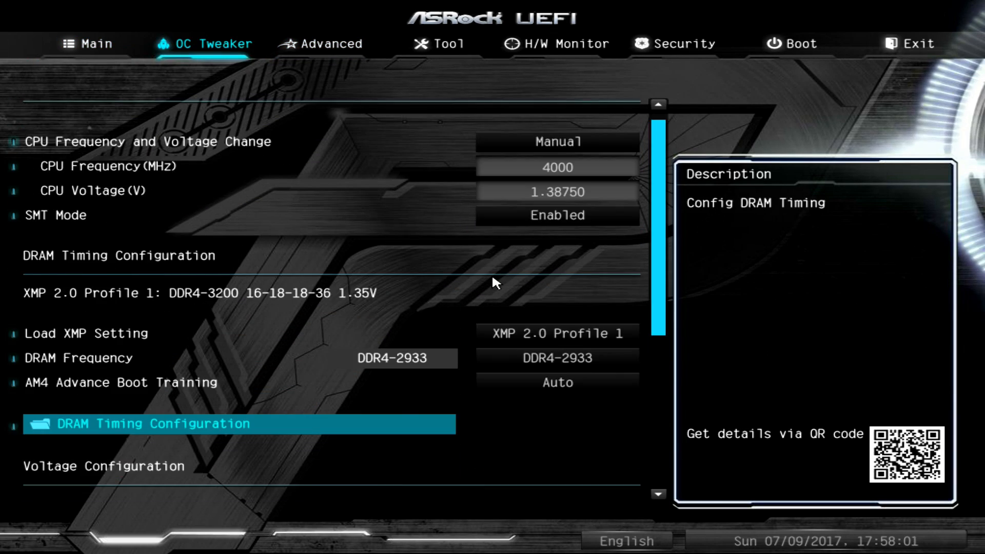
click(443, 44)
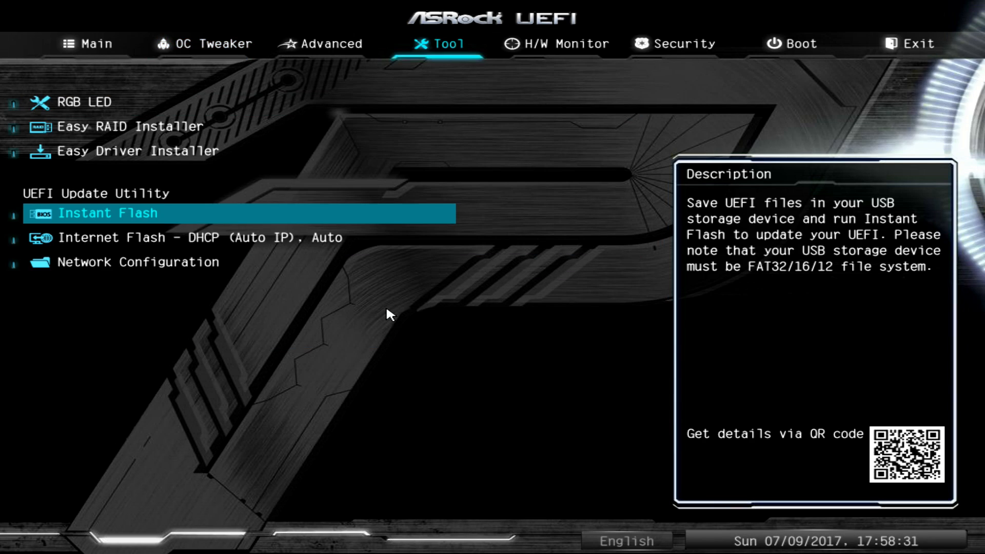
click(107, 213)
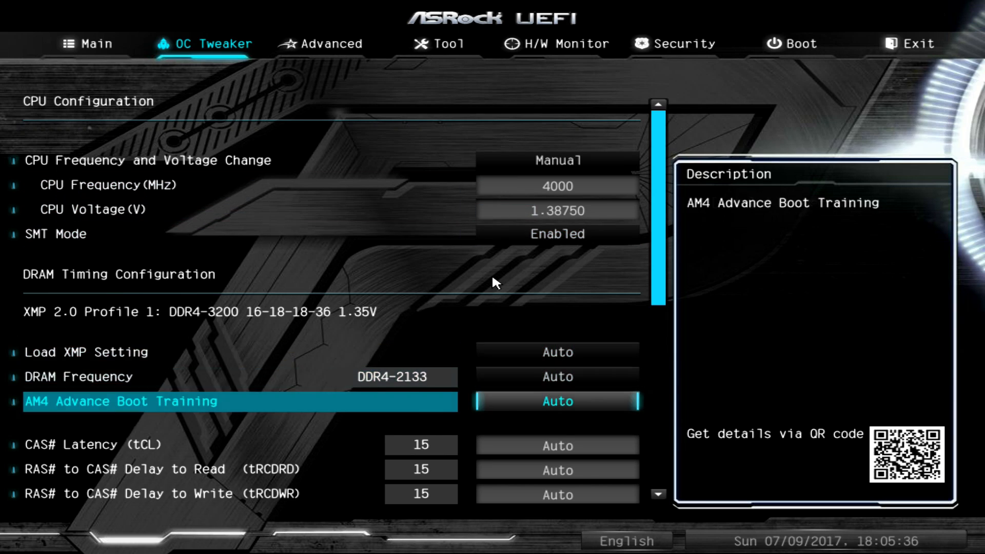
- Review the 4.00 GHz cores, 1.38750 V and 1600 MHz memory clock in Ryzen Master
click(556, 377)
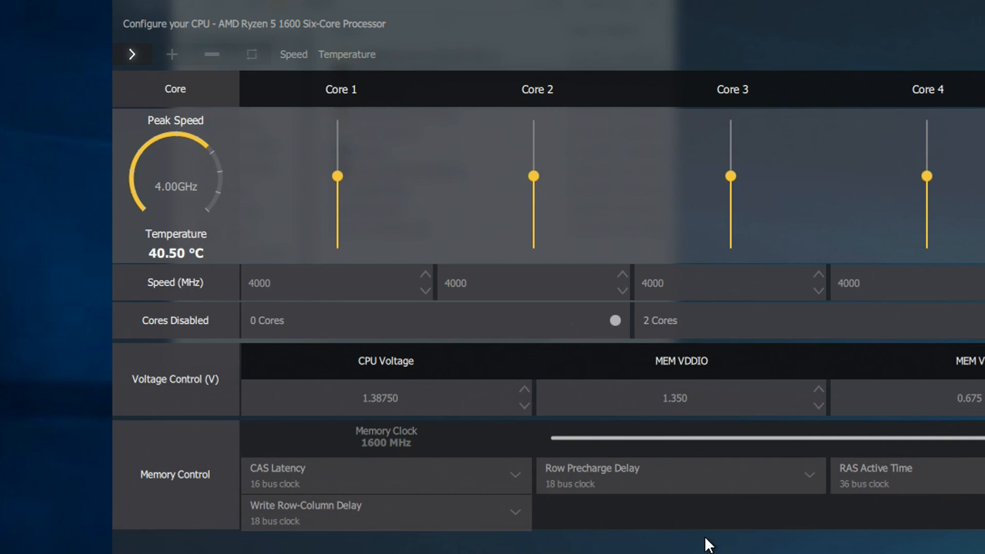
mouse_move(960, 286)
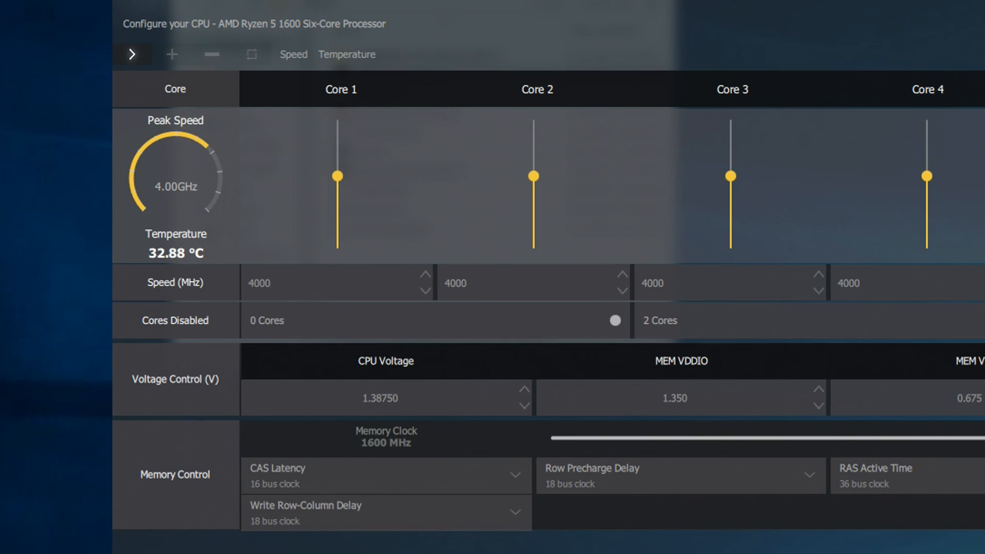
click(491, 116)
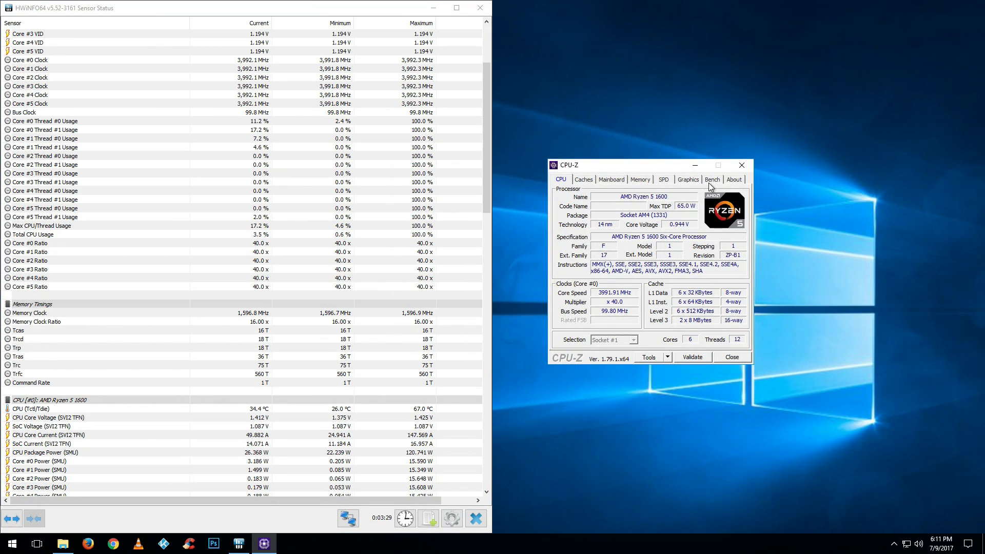
- Start the CPU stress test from the Bench page on the Ryzen 5 1600
click(712, 180)
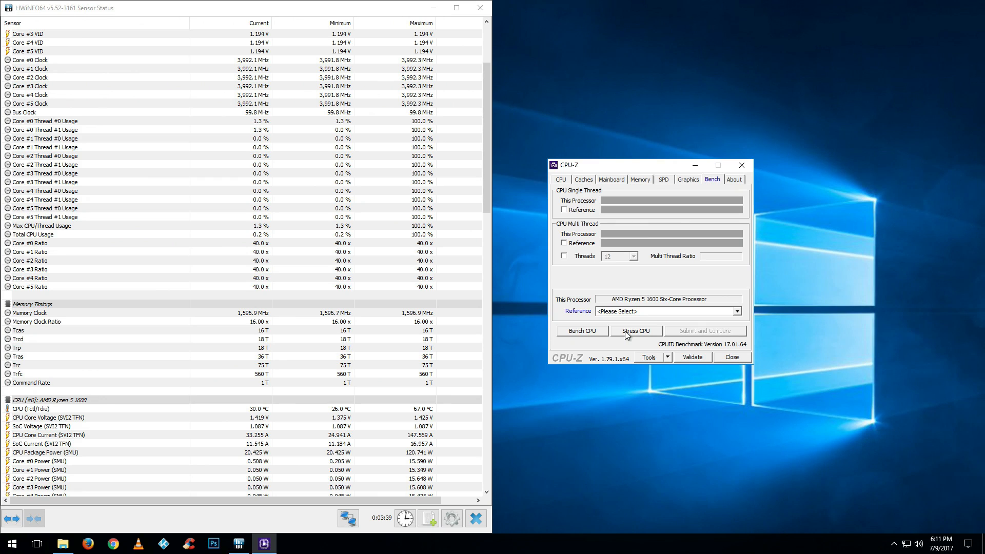
click(636, 331)
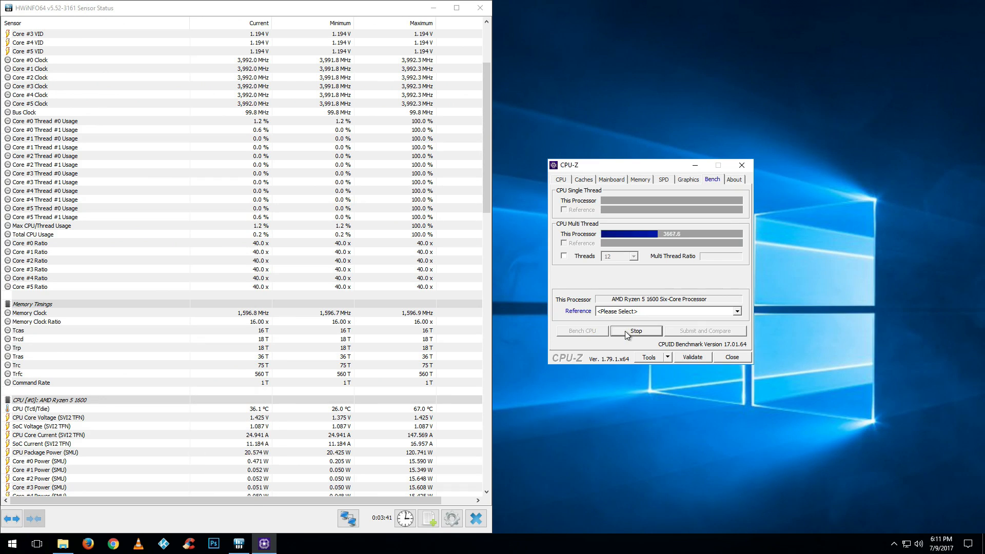